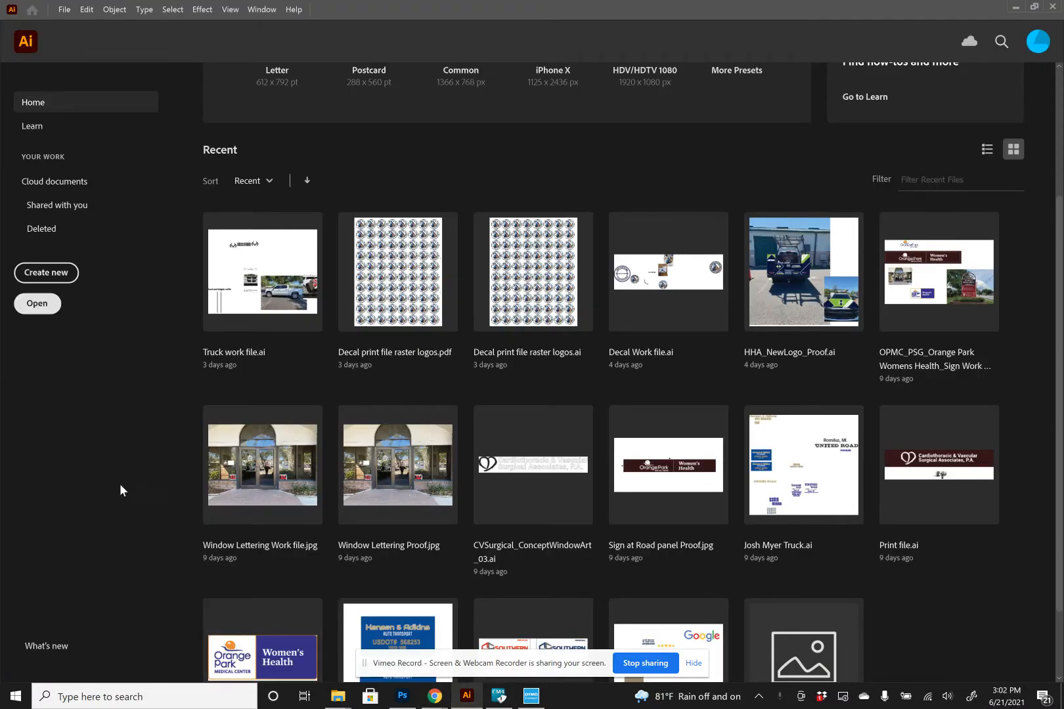
mouse_move(67, 288)
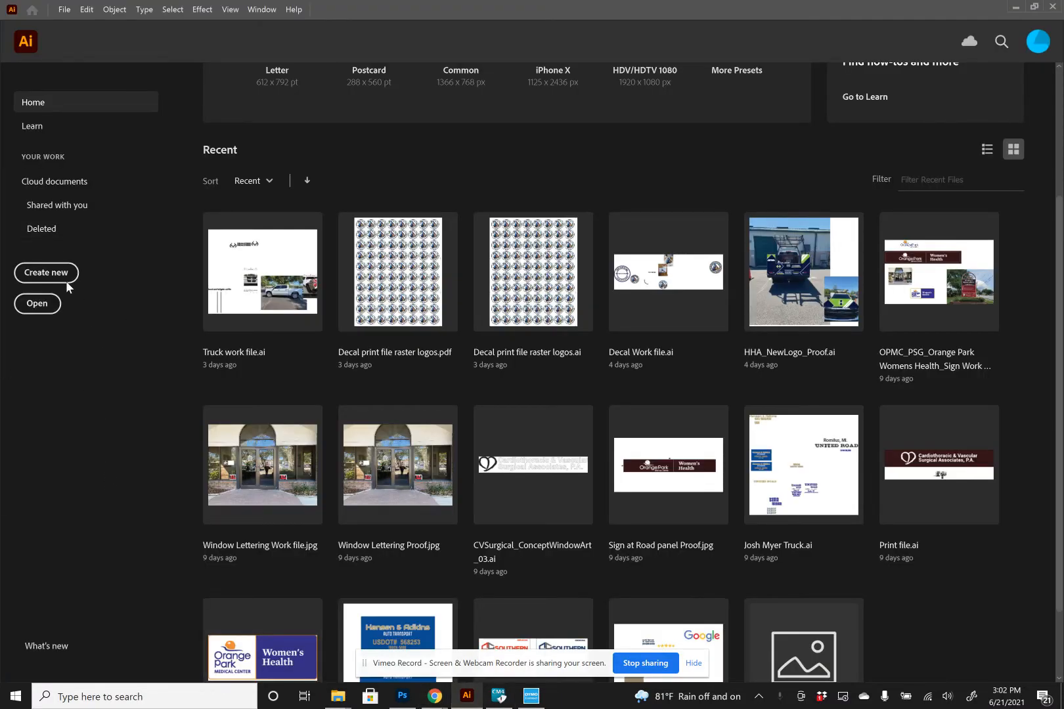
mouse_move(46, 274)
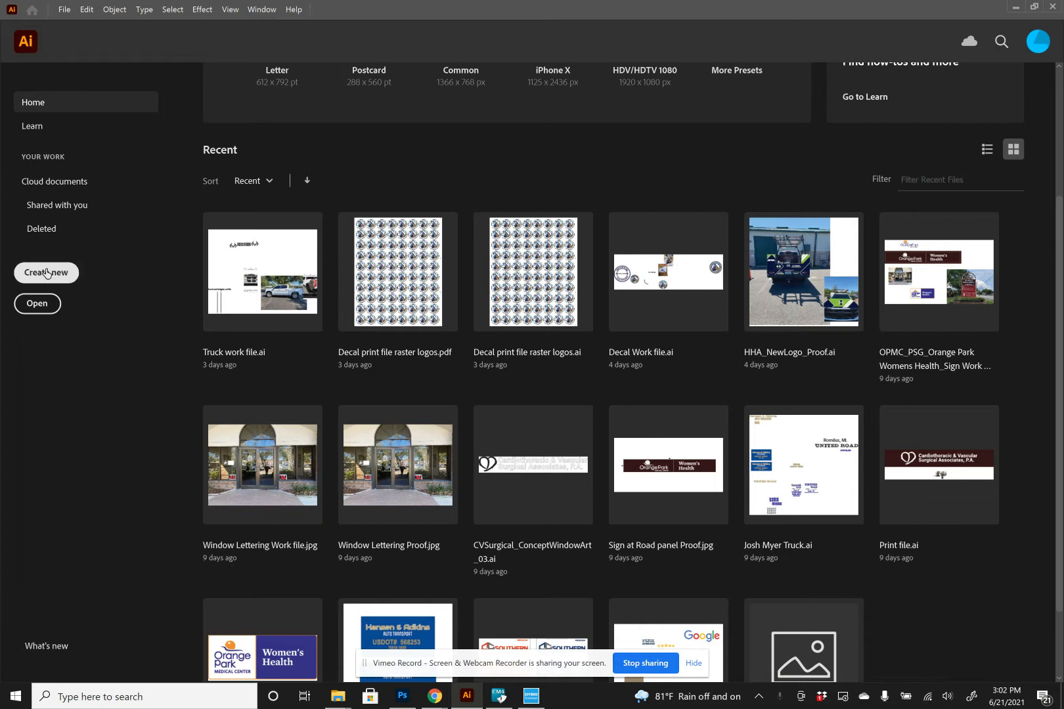
mouse_move(35, 302)
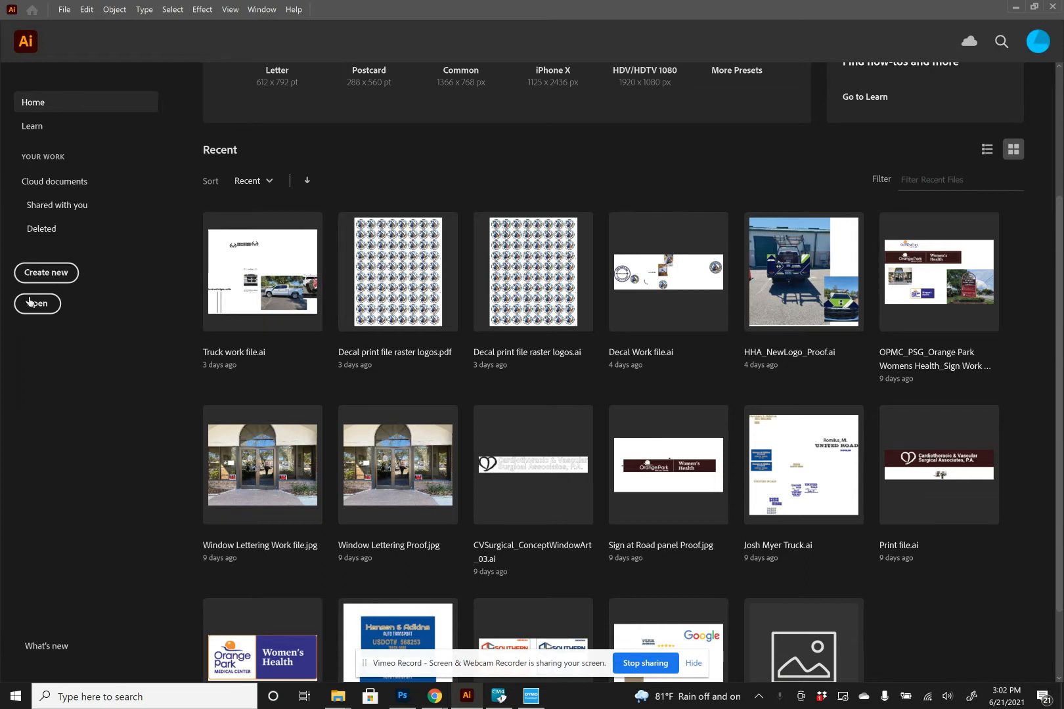
mouse_move(46, 273)
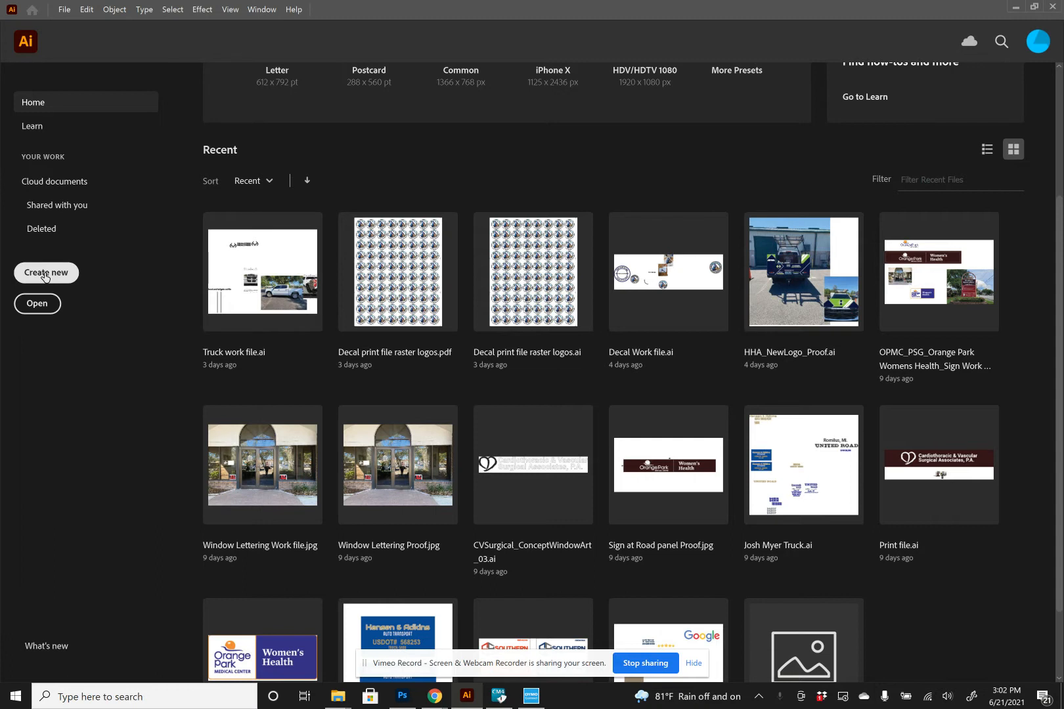
Start a new document and enter a 24.5 in width and 12 in height.
left_click(46, 273)
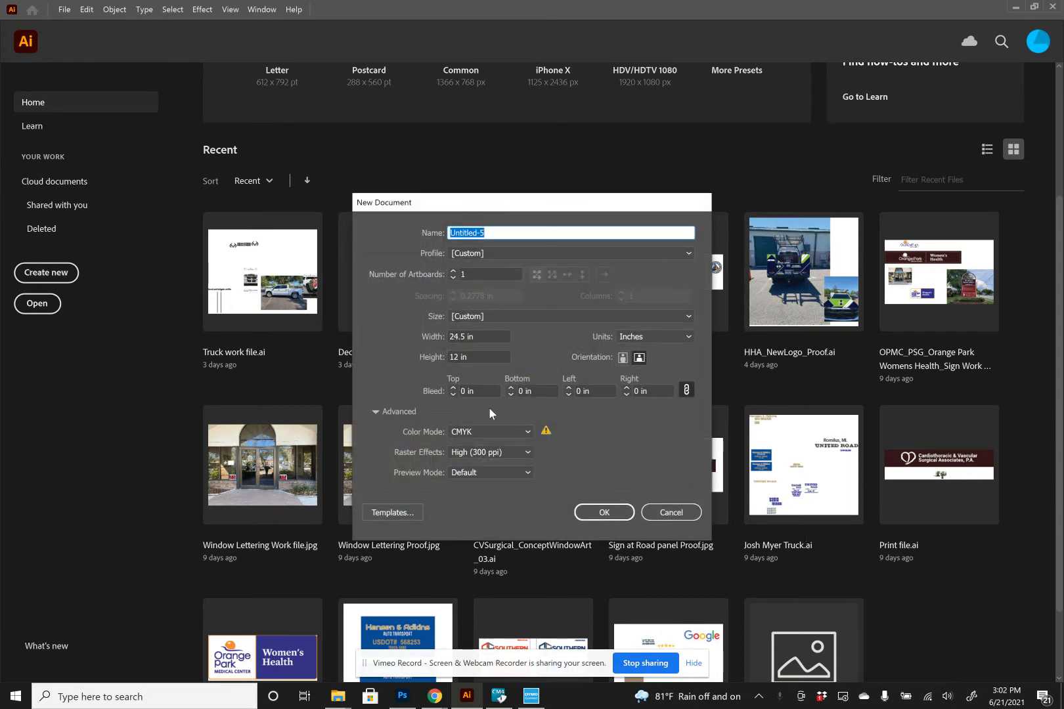
mouse_move(511, 421)
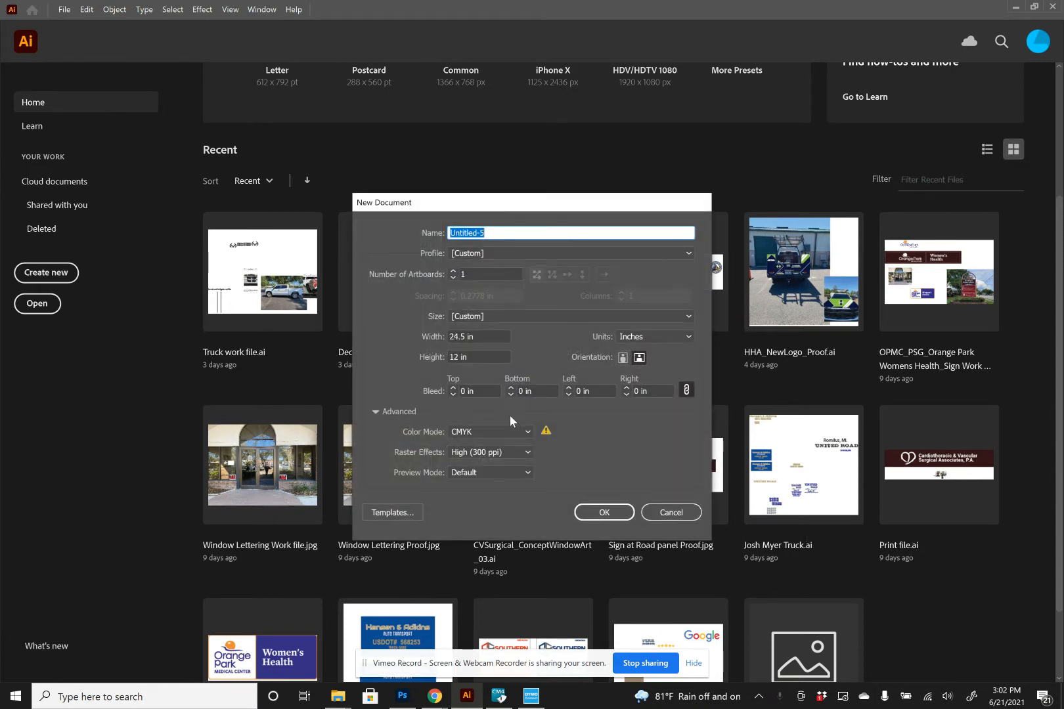
mouse_move(489, 384)
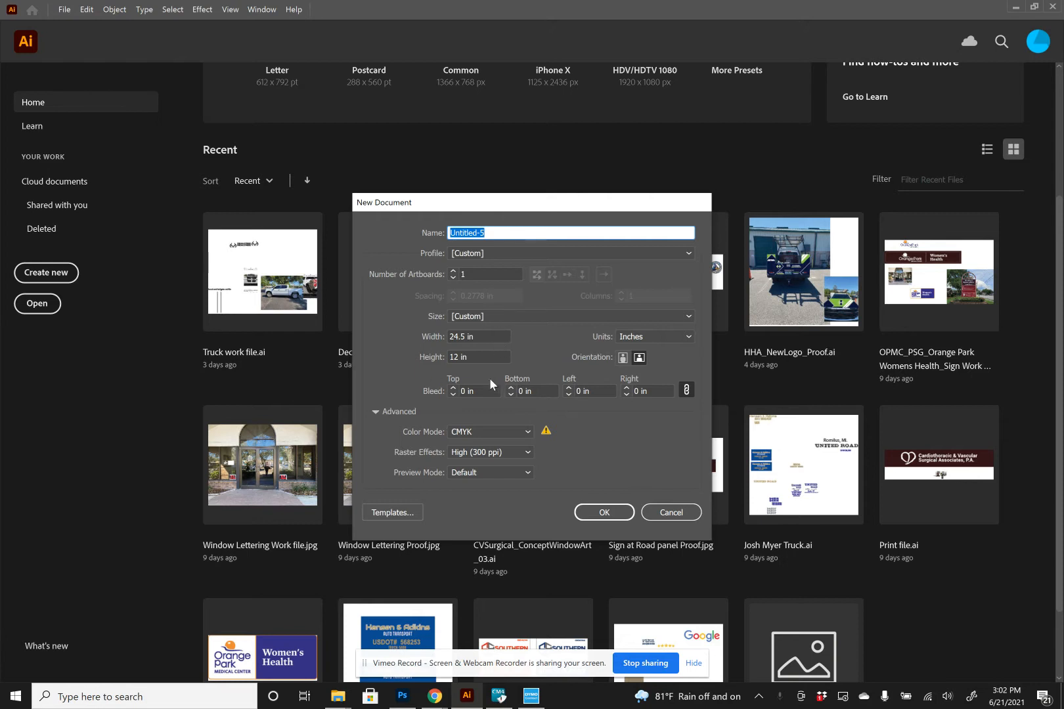
left_click(477, 336)
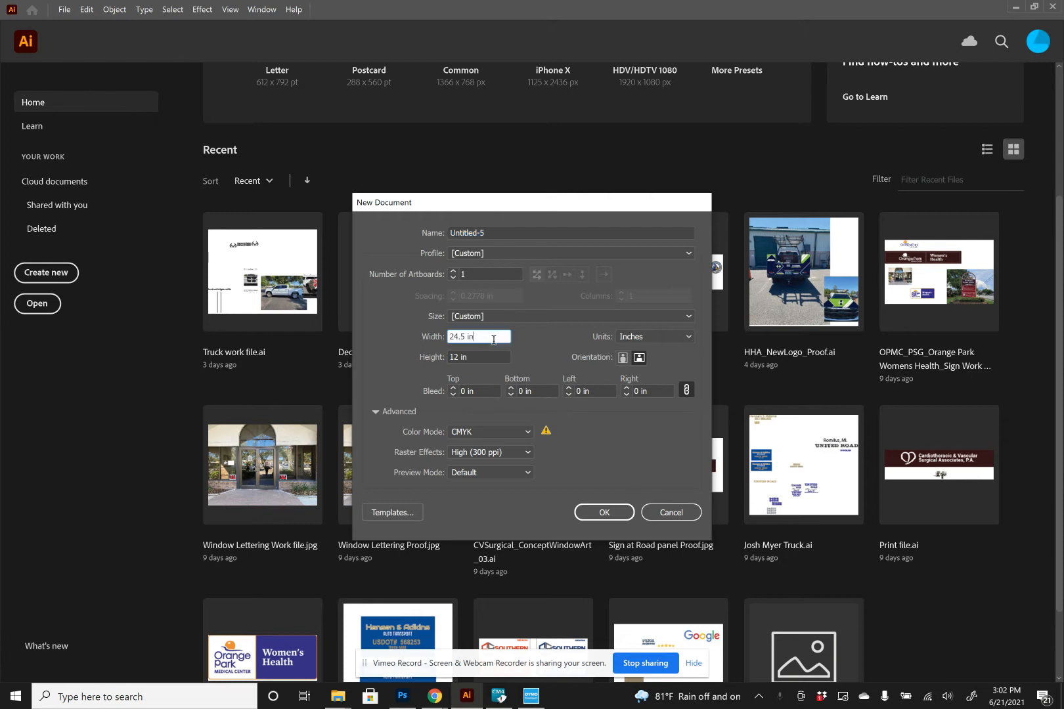
left_click(477, 357)
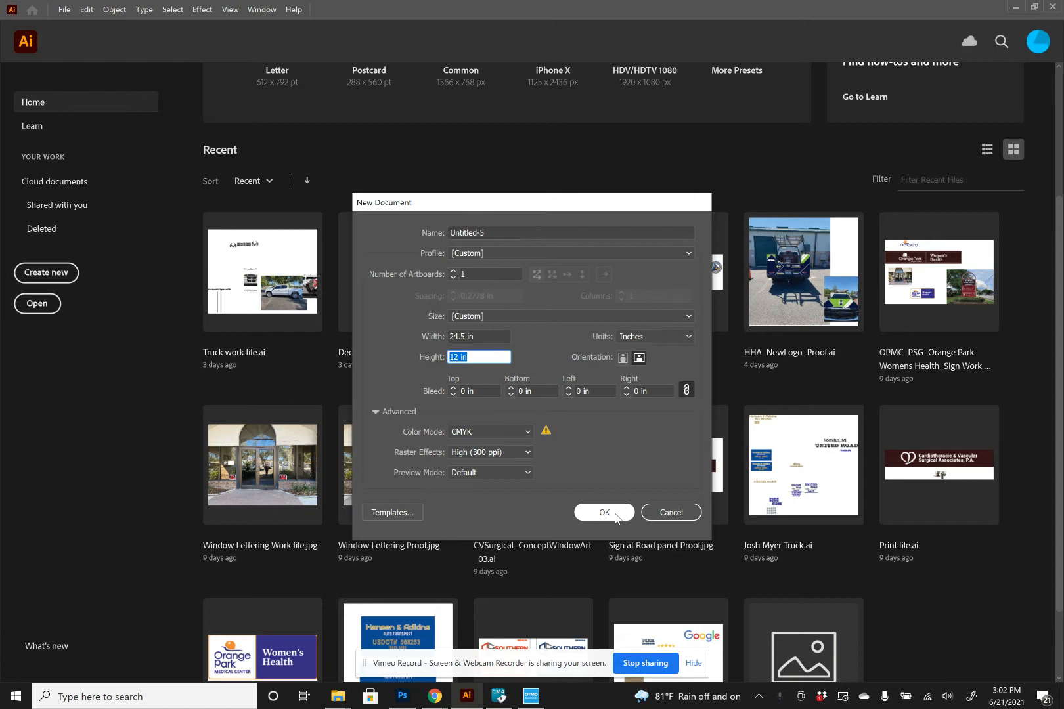
mouse_move(476, 352)
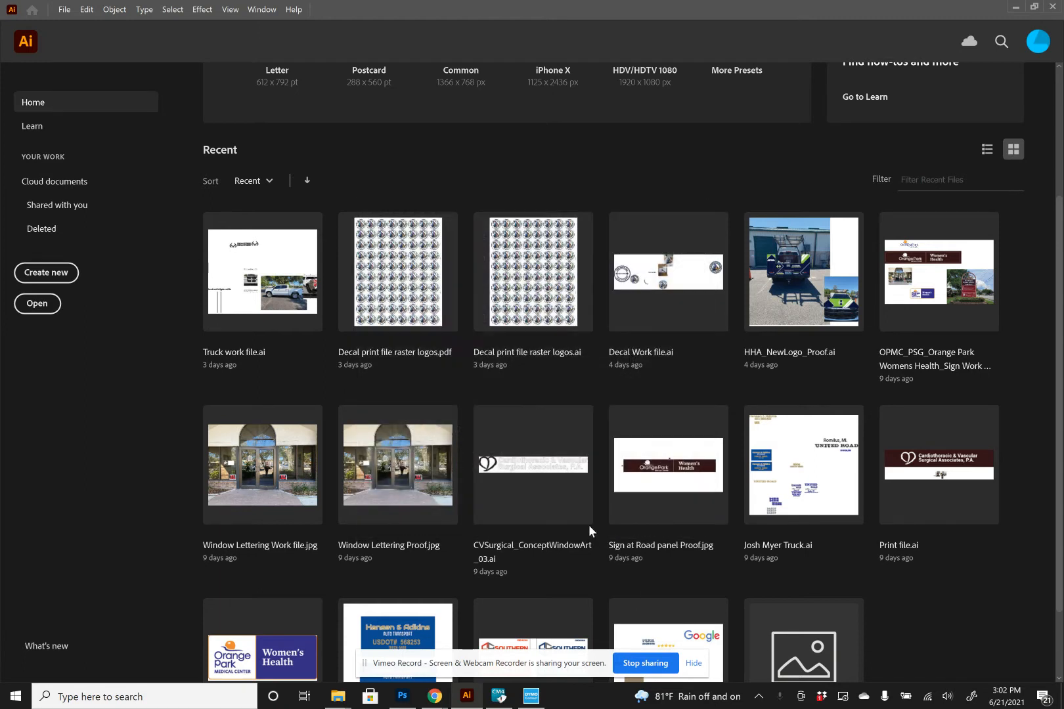
Place a text point on the artboard reading NOW and HIRING on two lines.
left_click(46, 273)
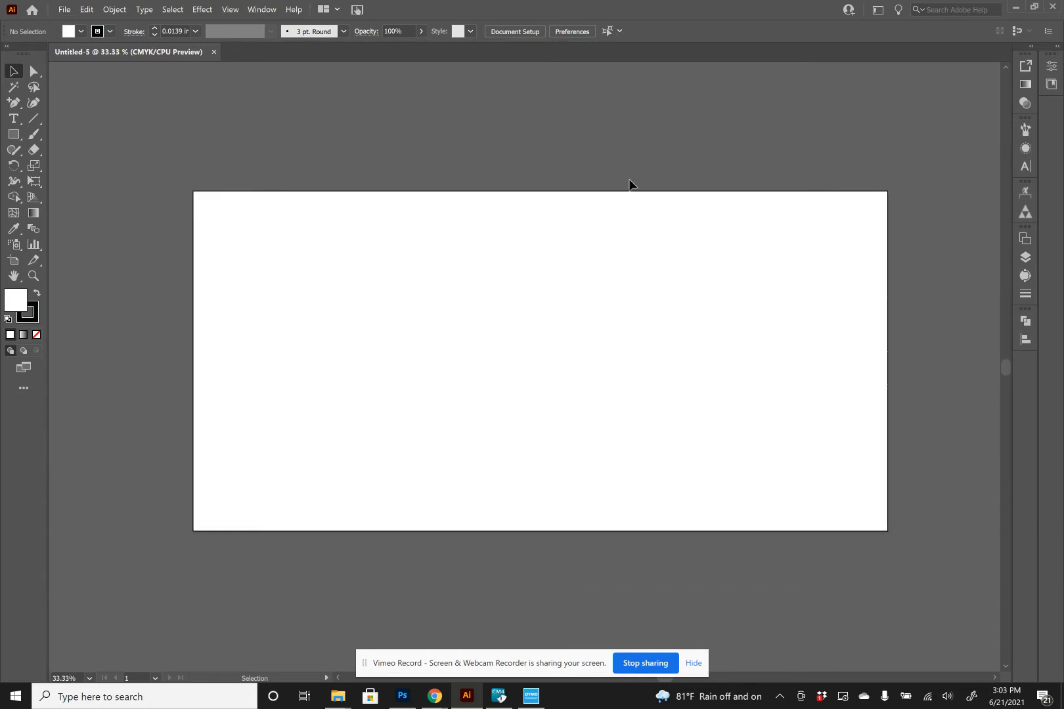
mouse_move(13, 118)
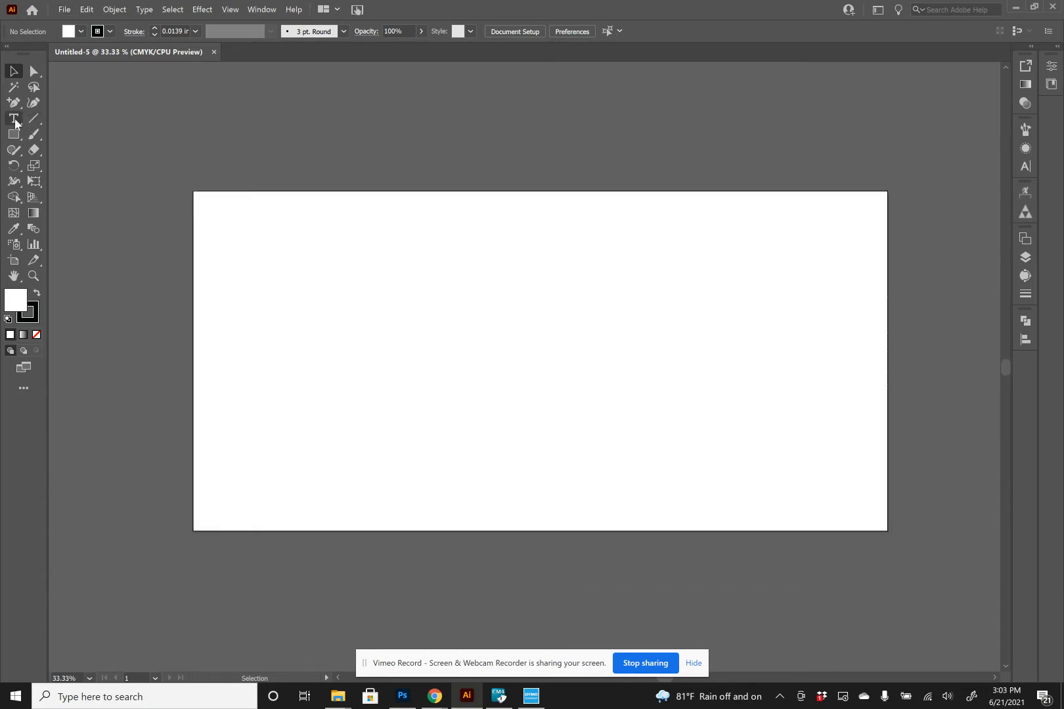
left_click(13, 118)
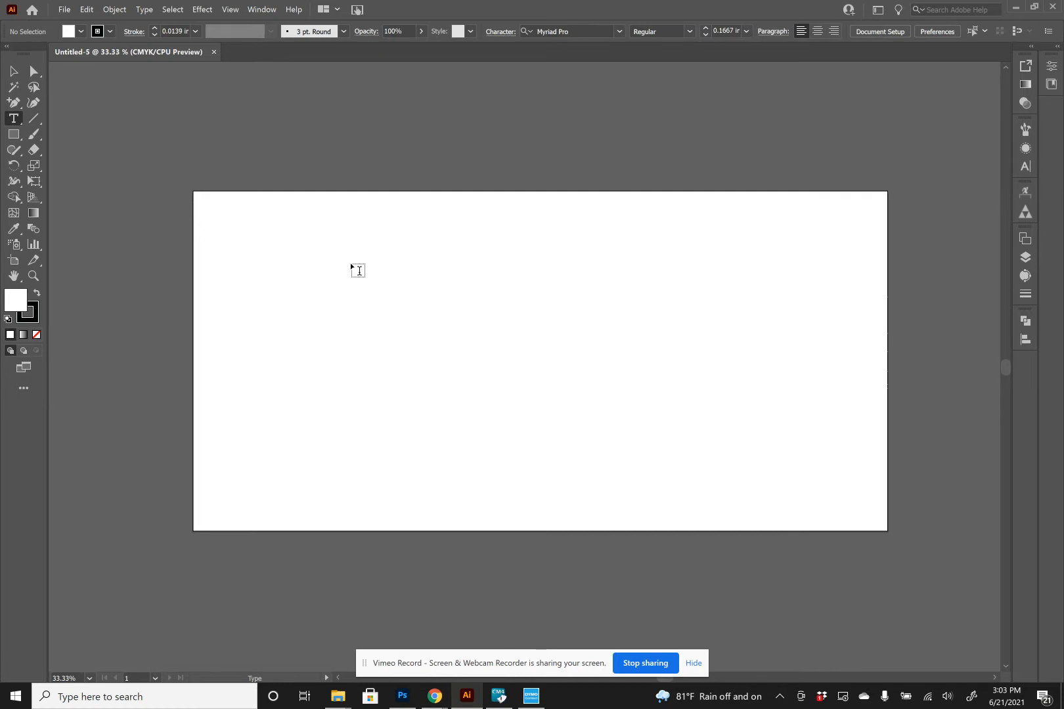
left_click(357, 271)
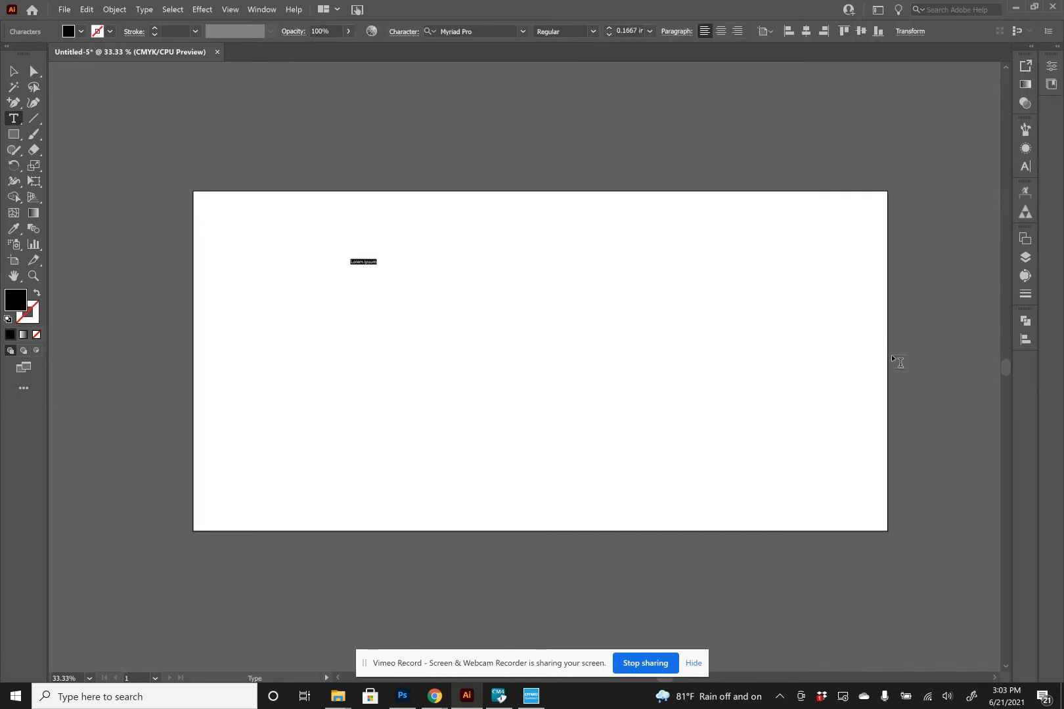
type("NOW")
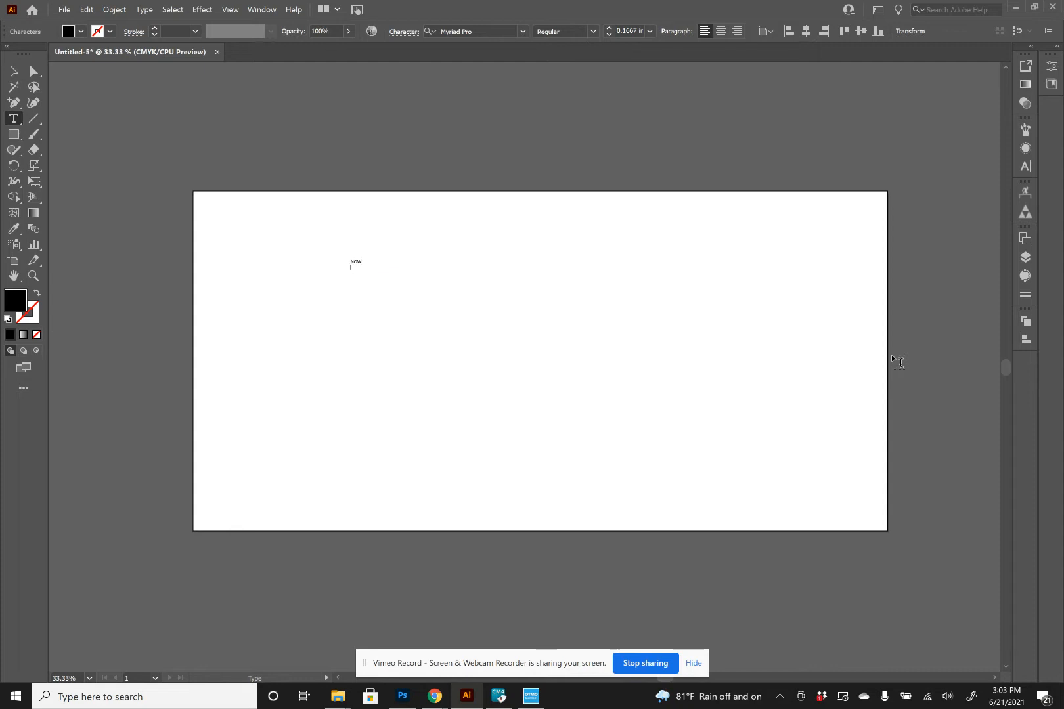
type("HIRING")
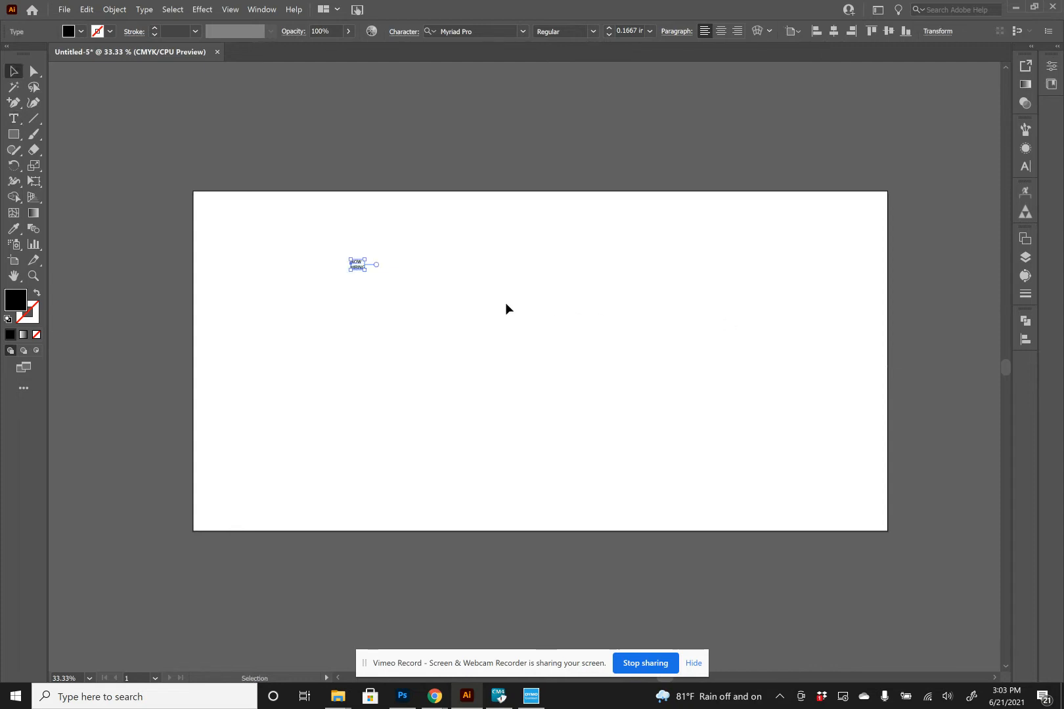
mouse_move(443, 295)
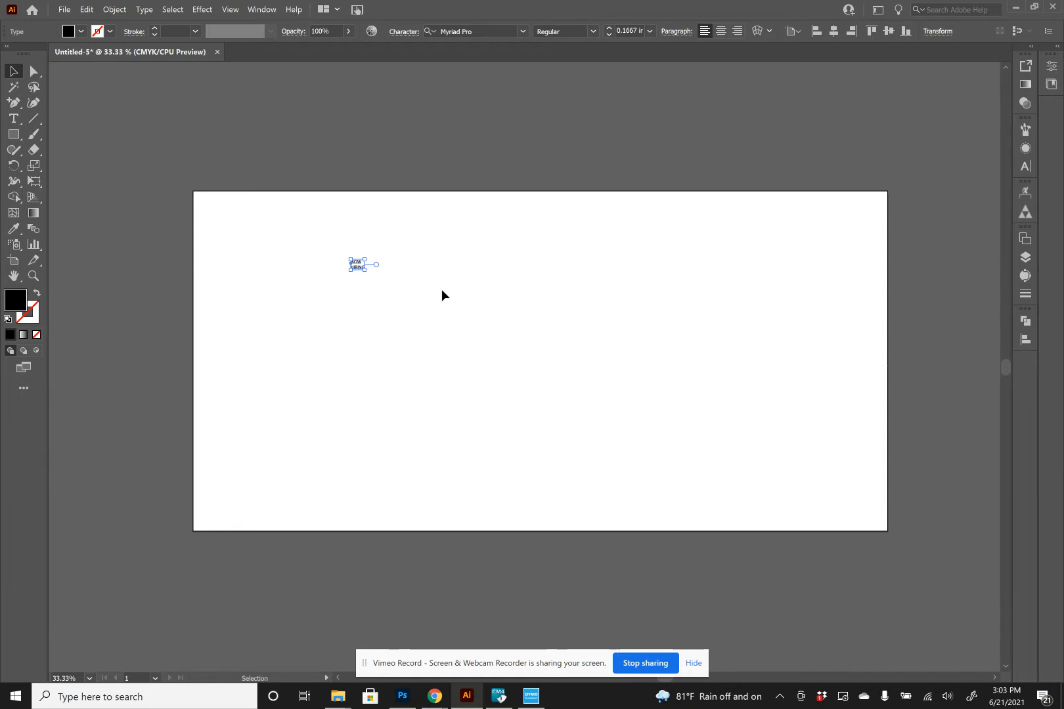
Re-enter the HIRING line at a new text point and select the finished text object.
left_click(445, 296)
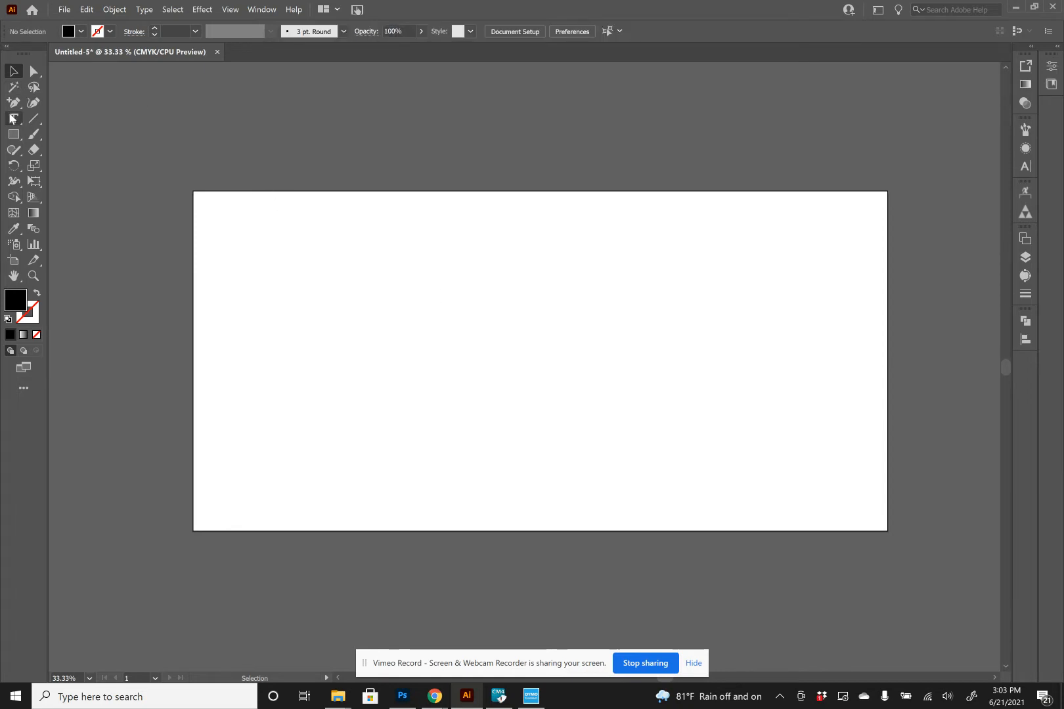
left_click(432, 294)
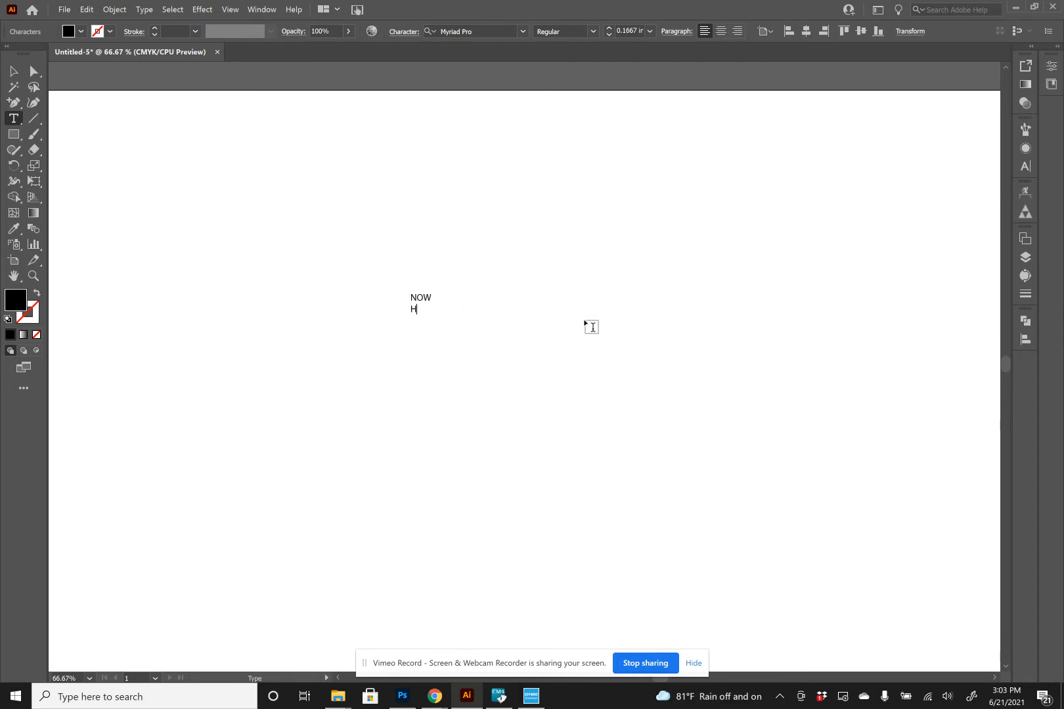
type("IRING")
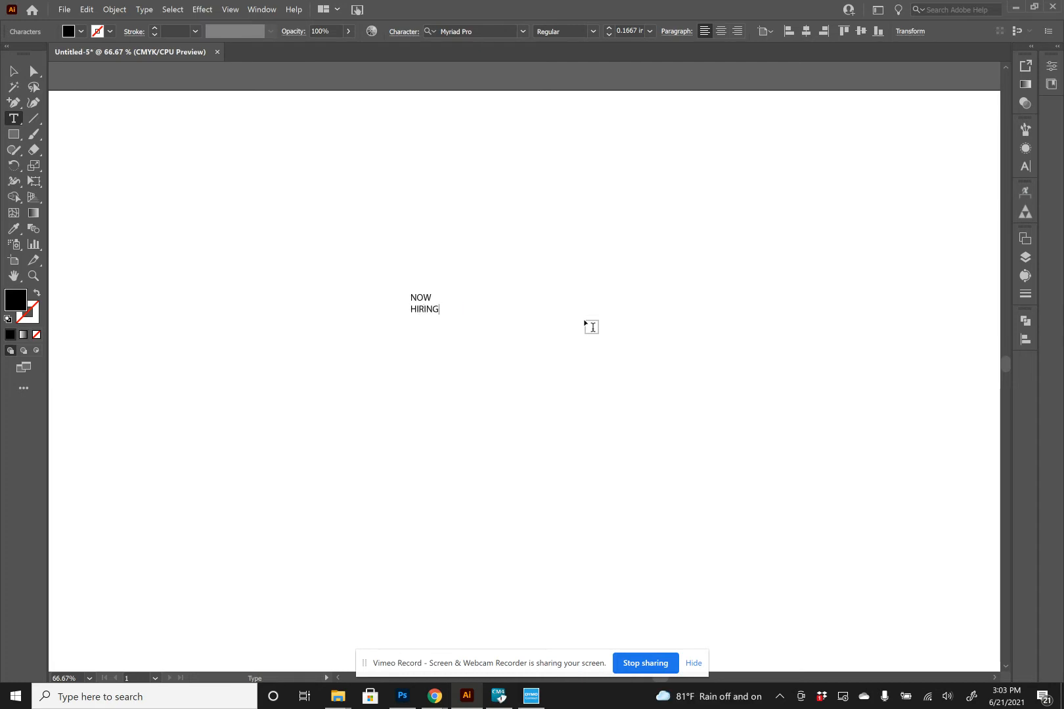
left_click(13, 71)
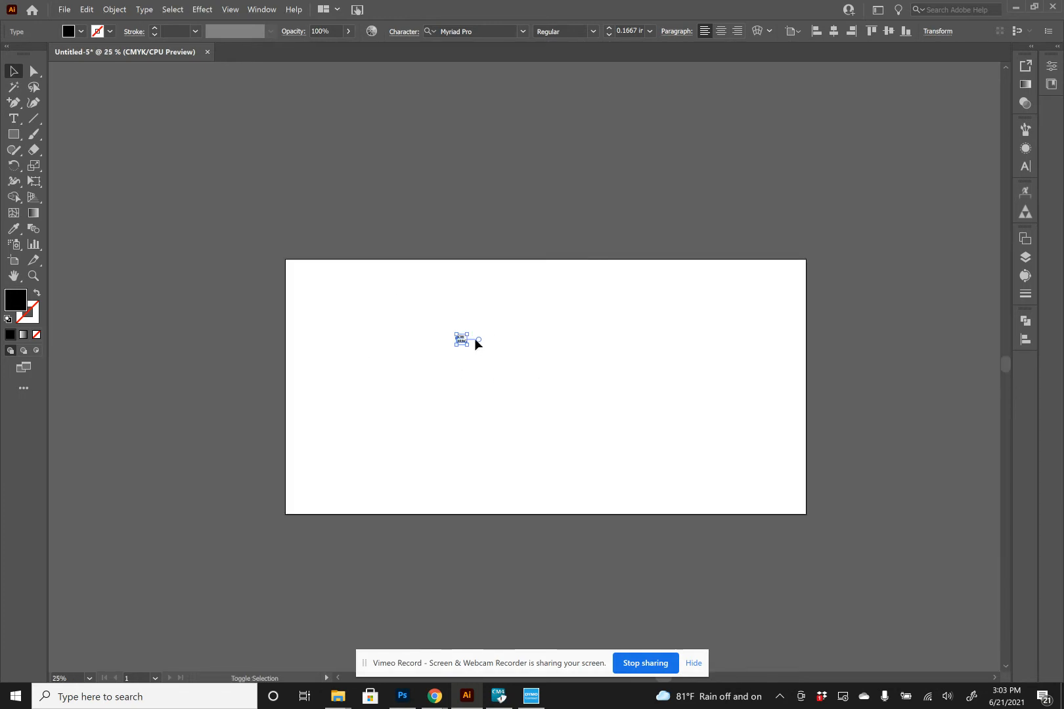
mouse_move(520, 396)
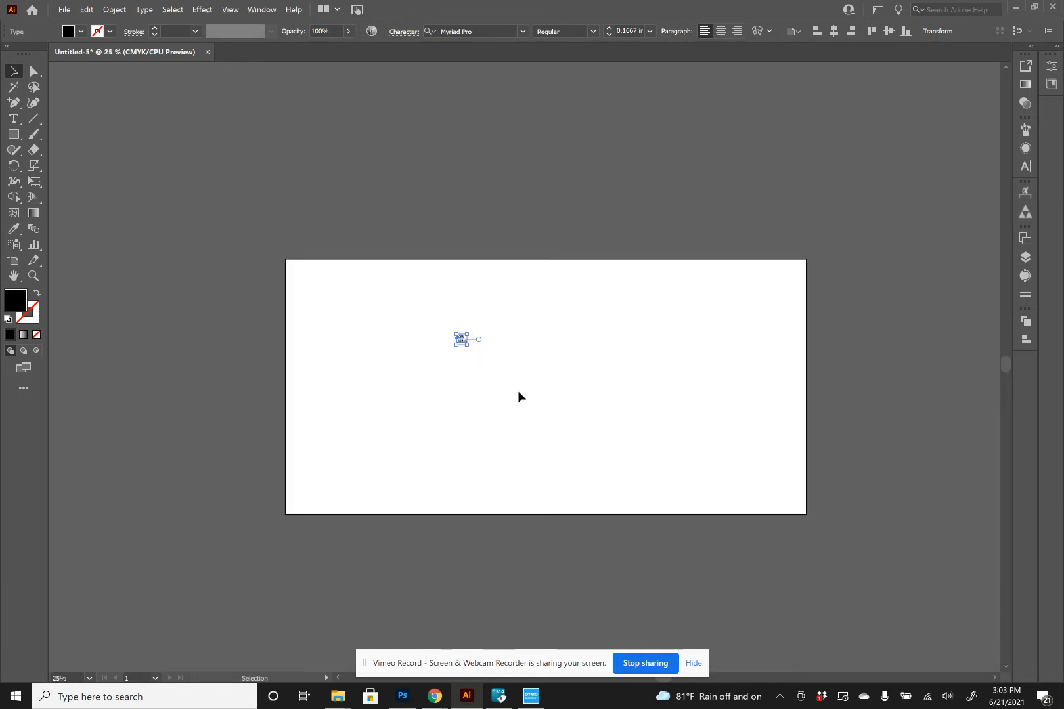
mouse_move(502, 347)
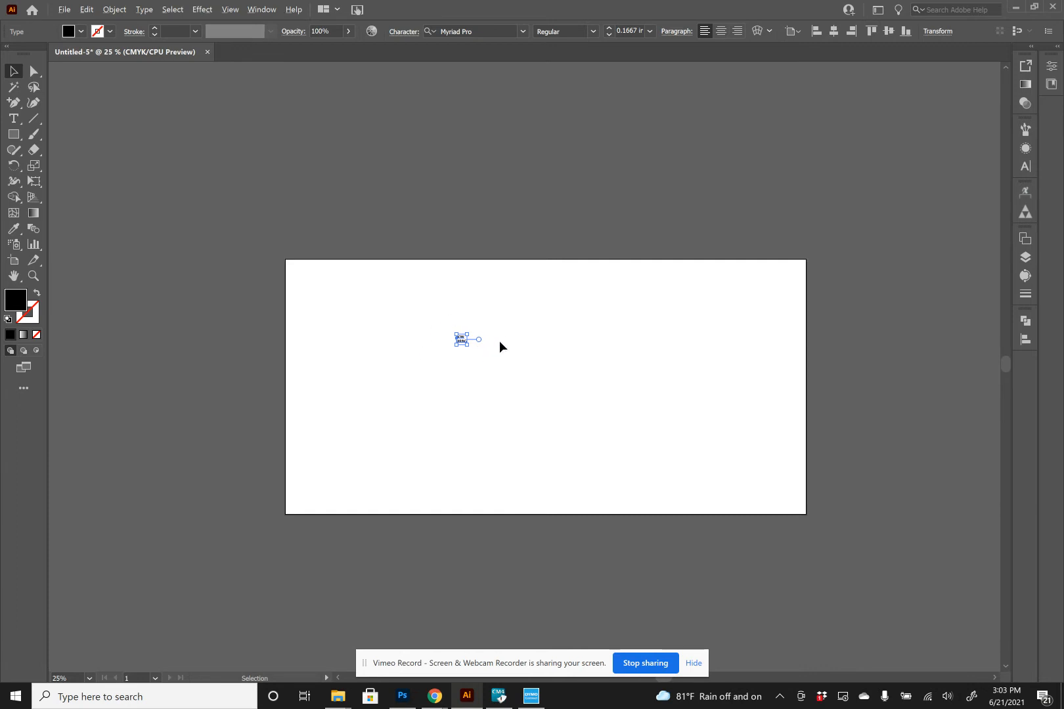
mouse_move(464, 351)
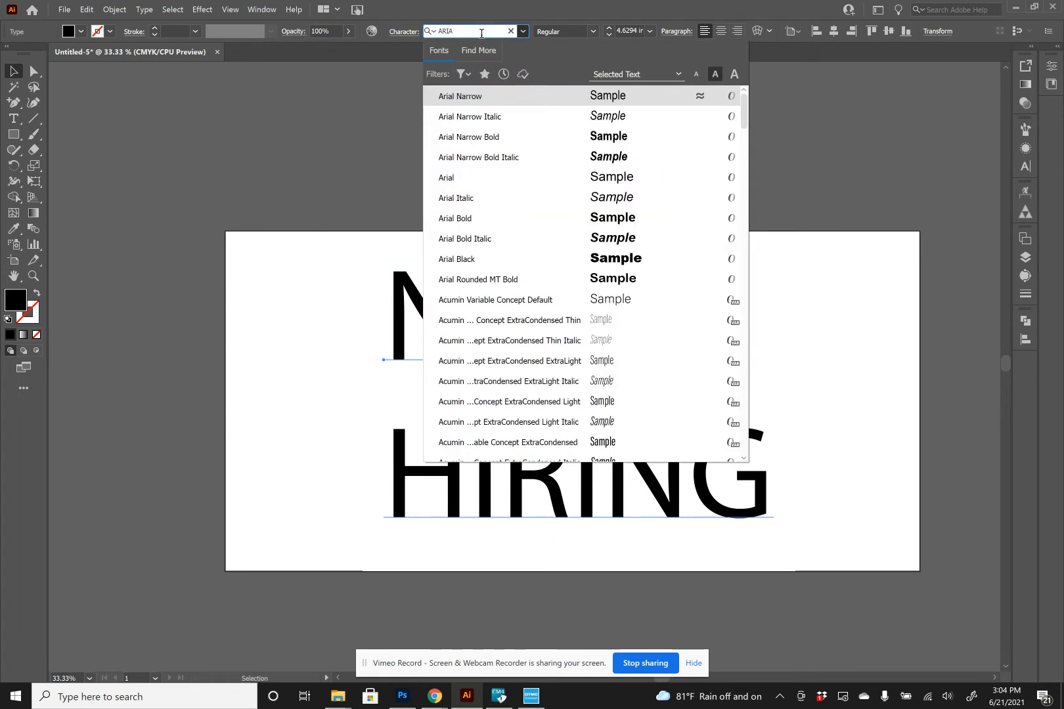
Apply the Arial font to the NOW HIRING text.
left_click(457, 259)
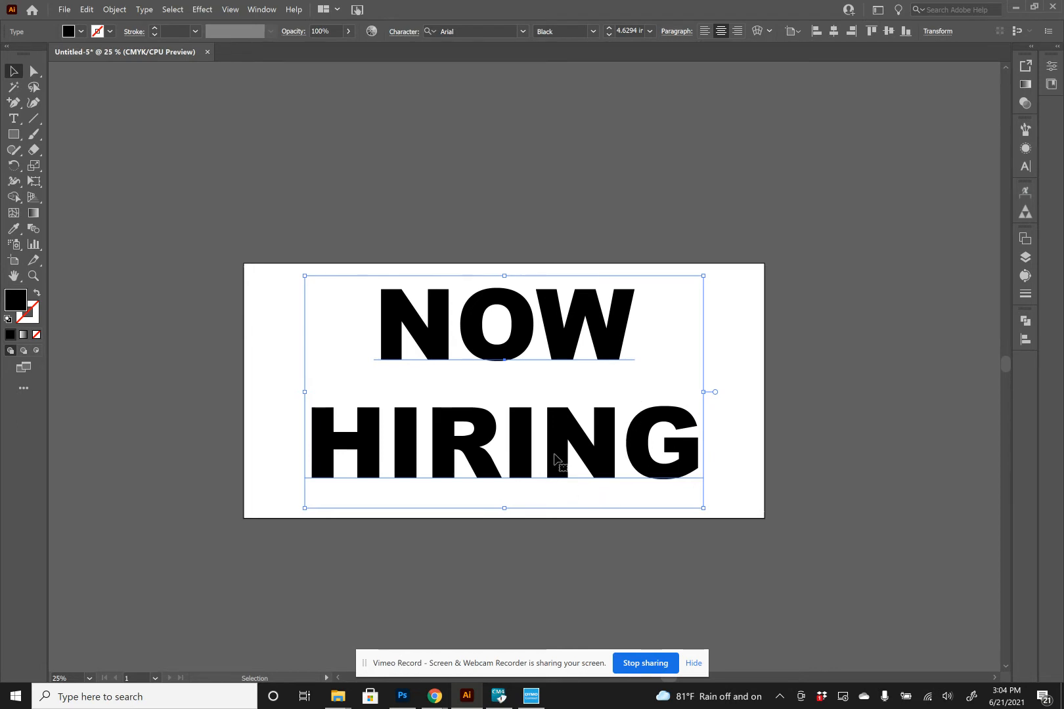
mouse_move(658, 465)
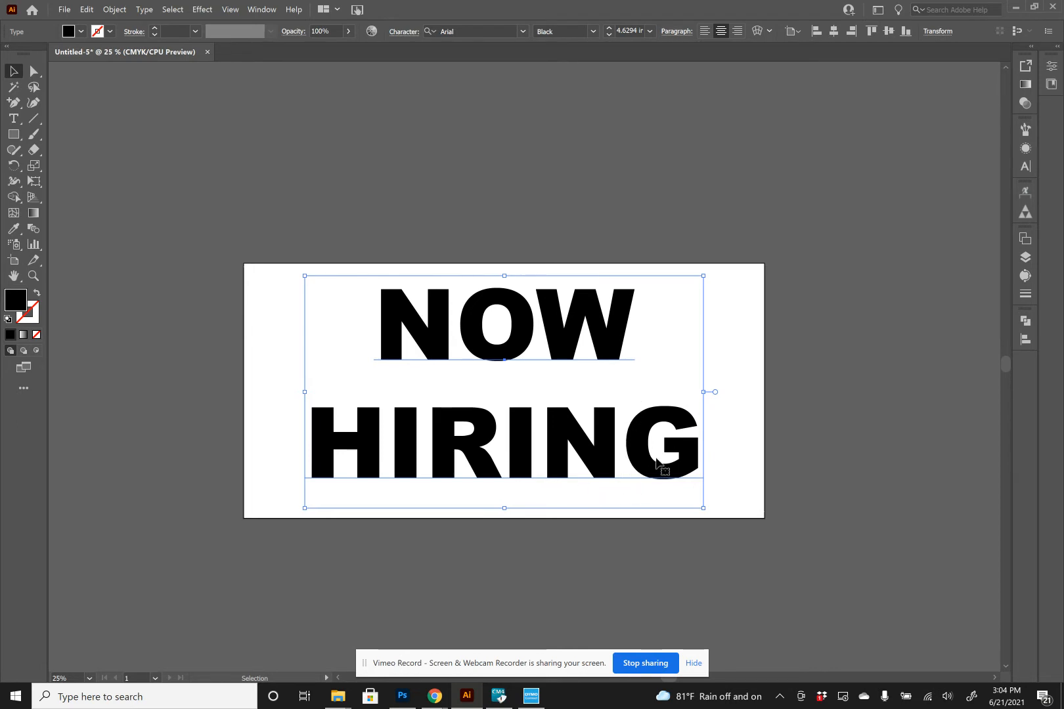
mouse_move(541, 438)
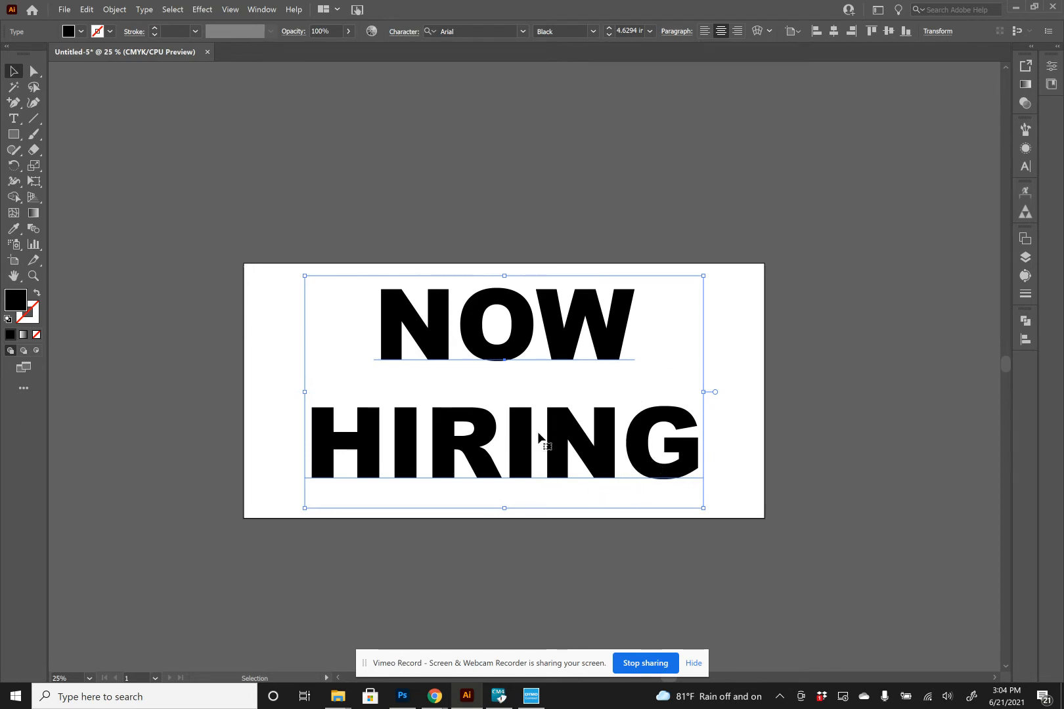
mouse_move(625, 520)
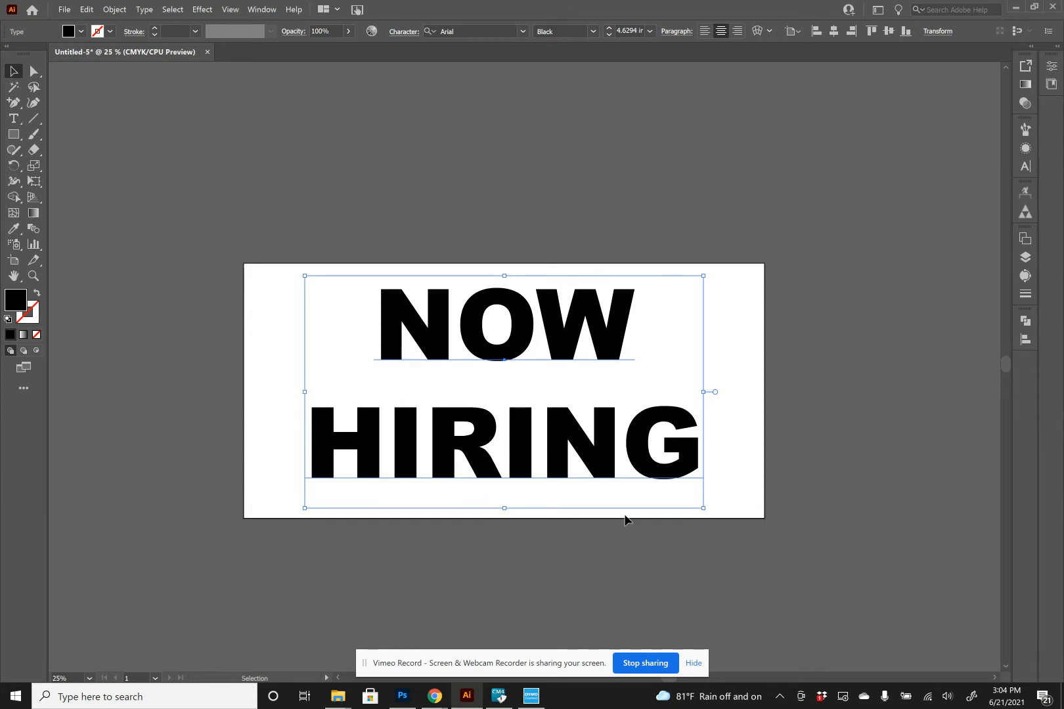
mouse_move(555, 516)
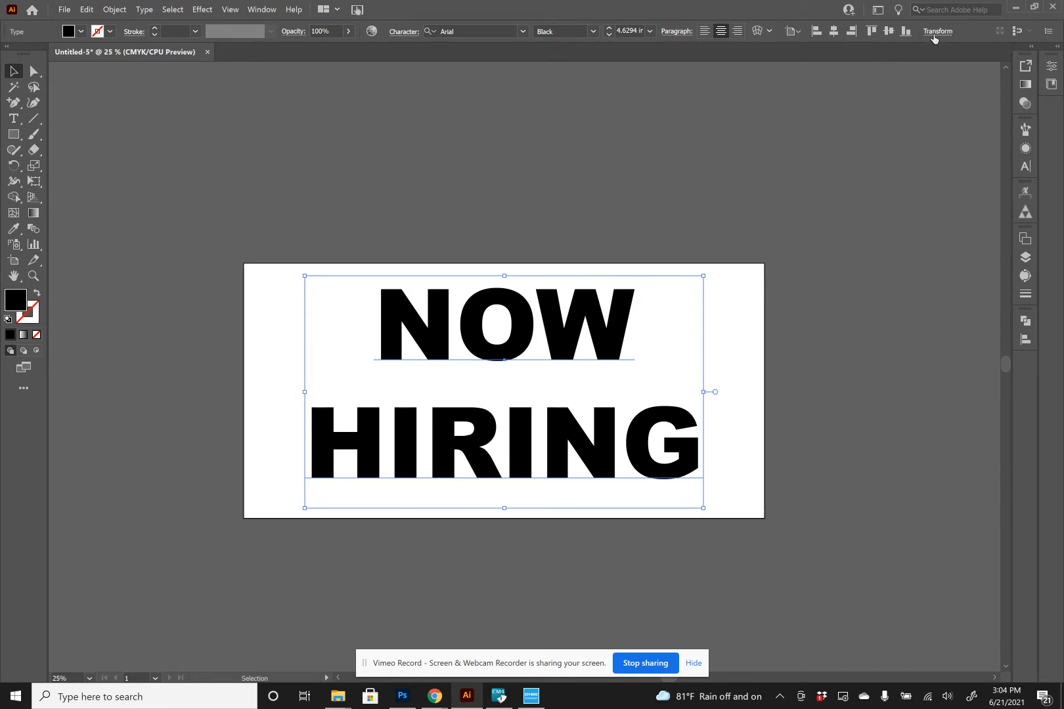
Bring up the Transform values showing the text at 18.77 in wide.
left_click(938, 31)
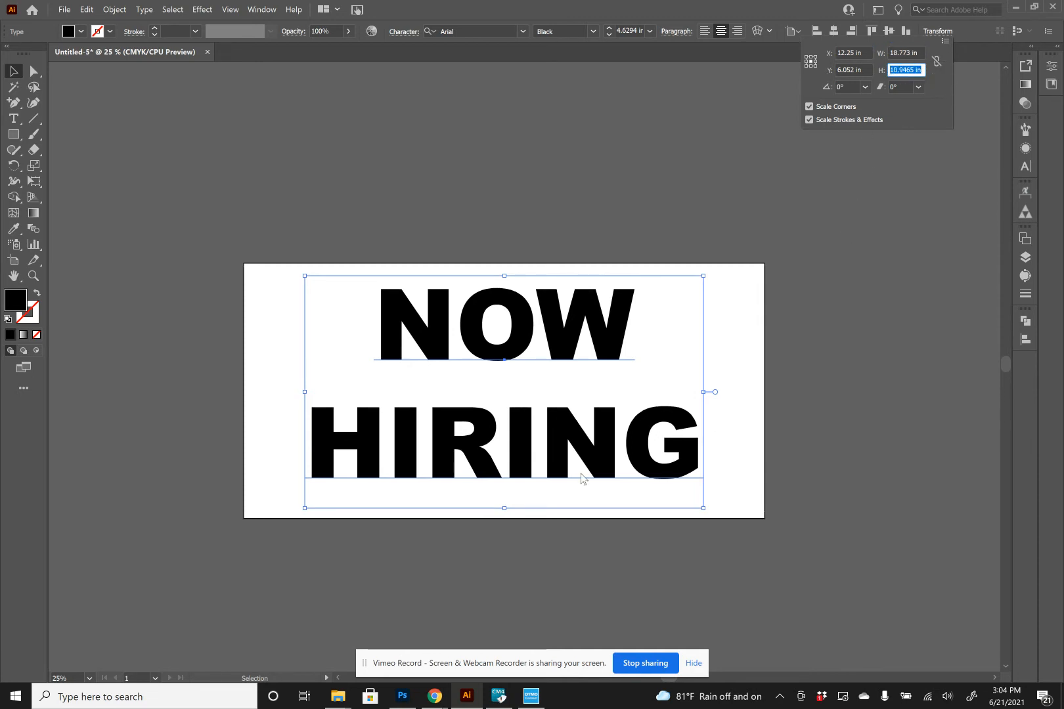
mouse_move(539, 515)
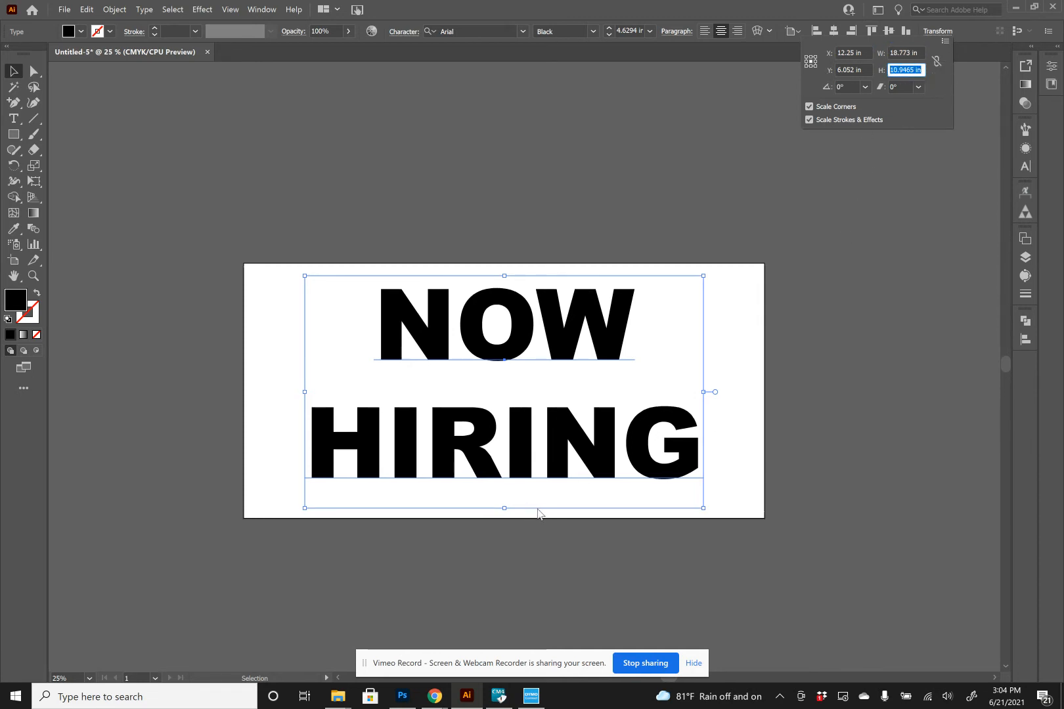
mouse_move(717, 294)
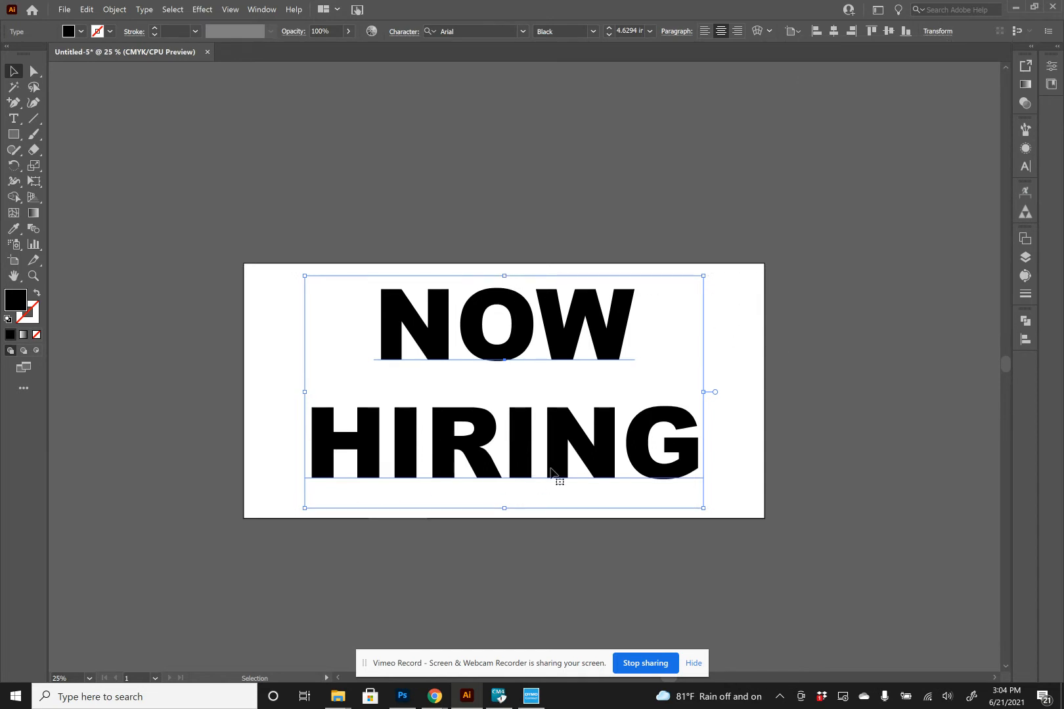
mouse_move(634, 484)
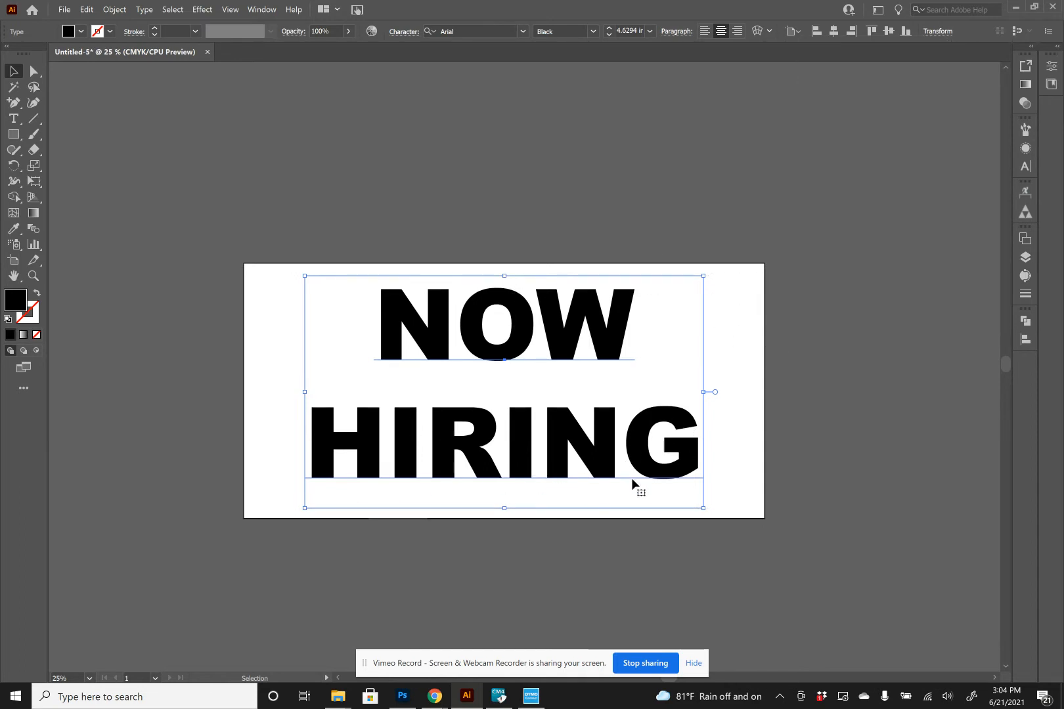
mouse_move(683, 469)
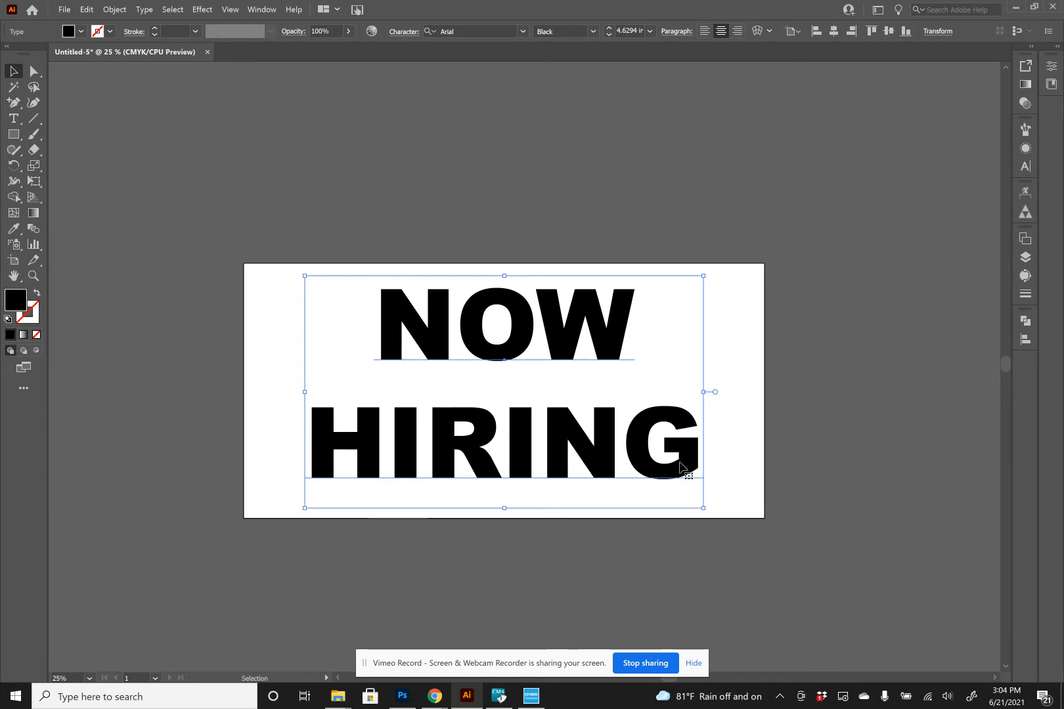
mouse_move(677, 478)
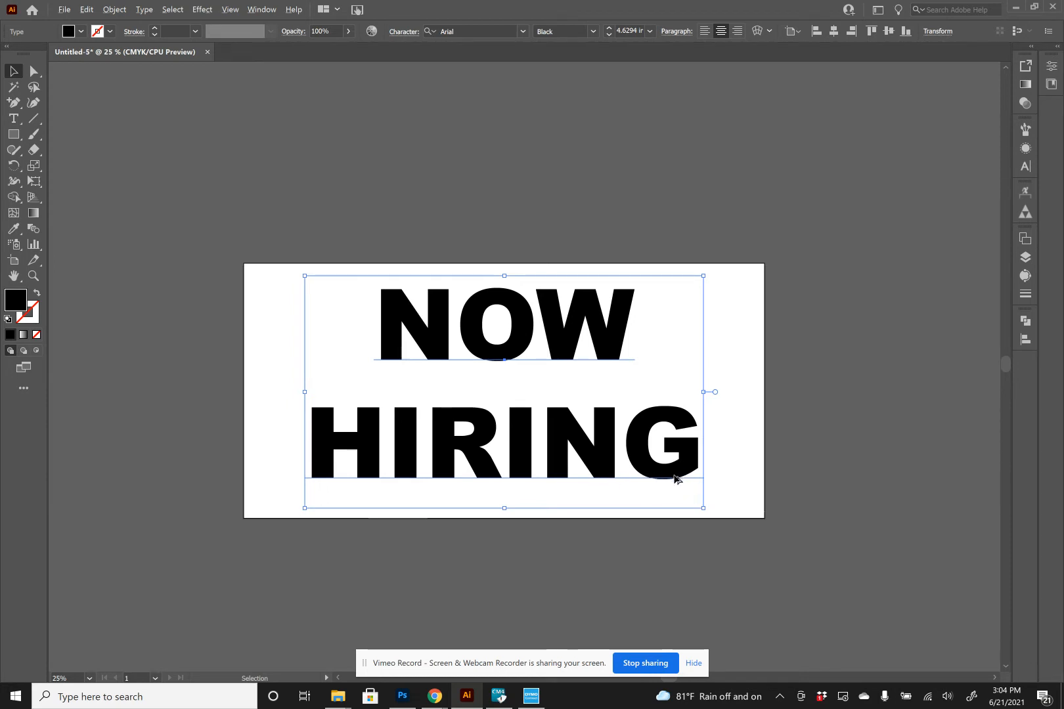
mouse_move(680, 475)
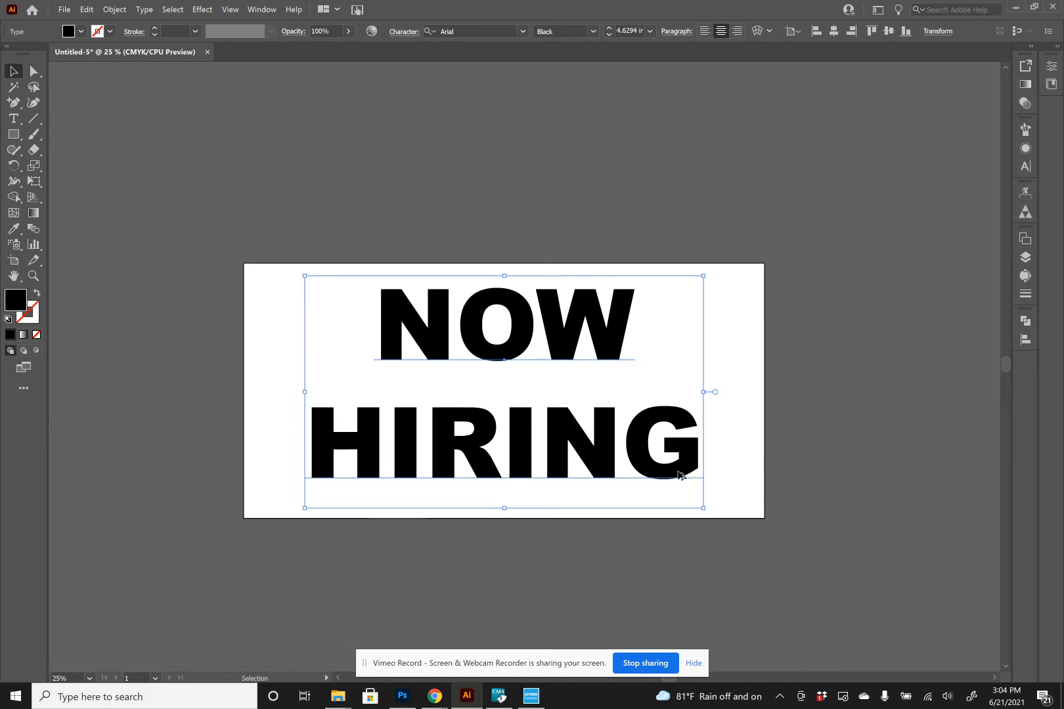
mouse_move(658, 482)
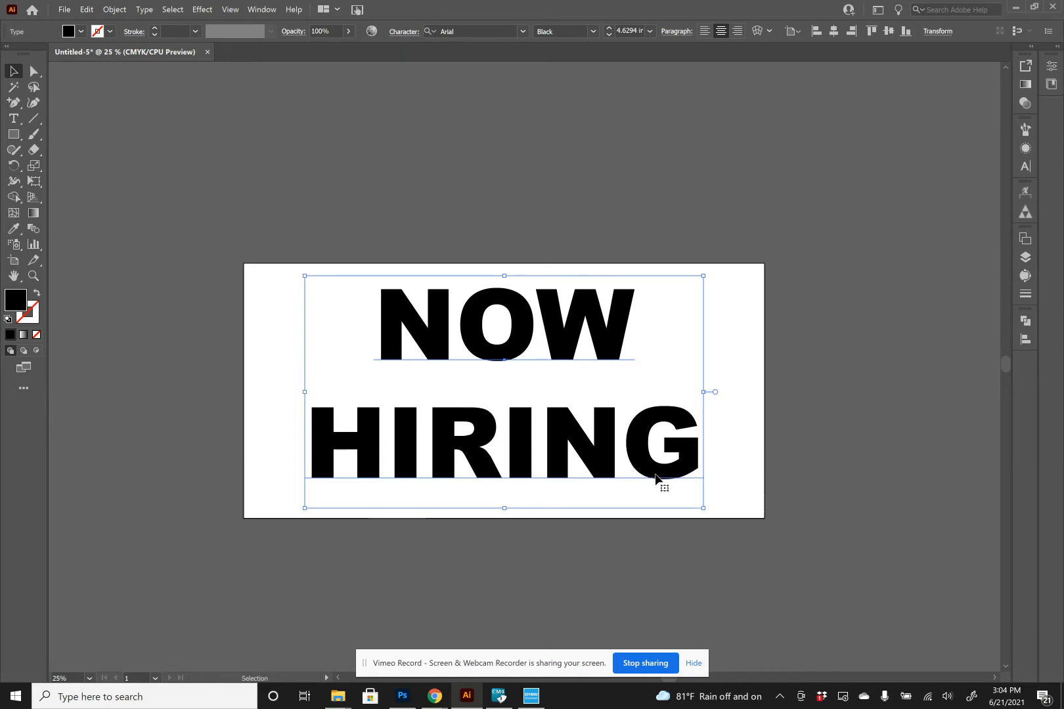
mouse_move(679, 482)
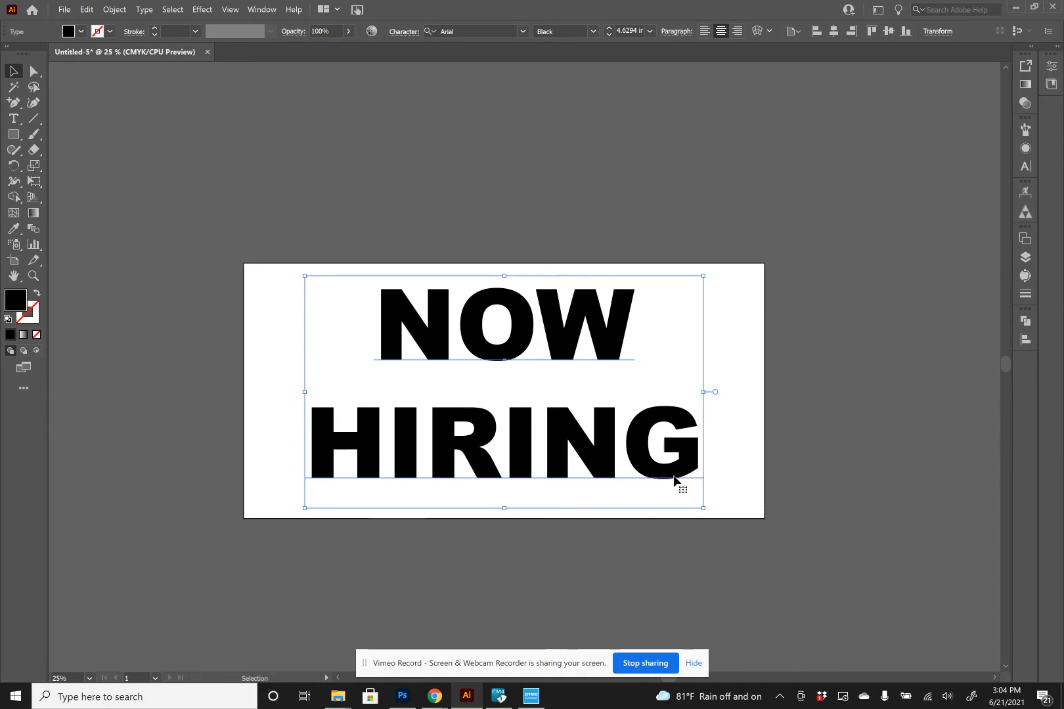
mouse_move(676, 481)
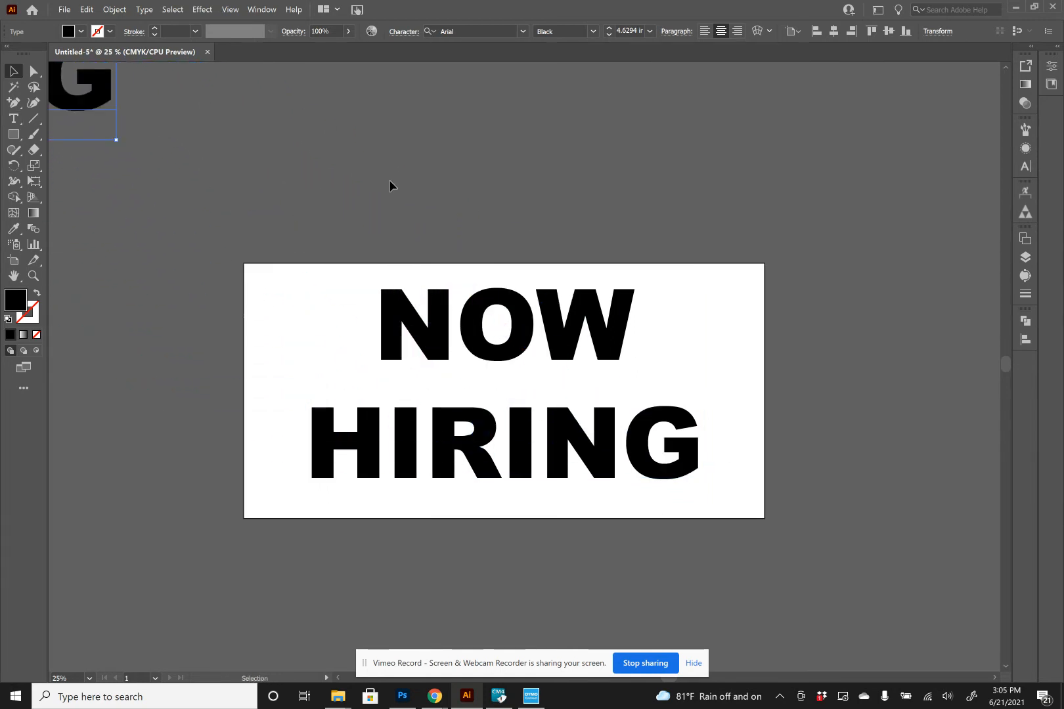
mouse_move(143, 165)
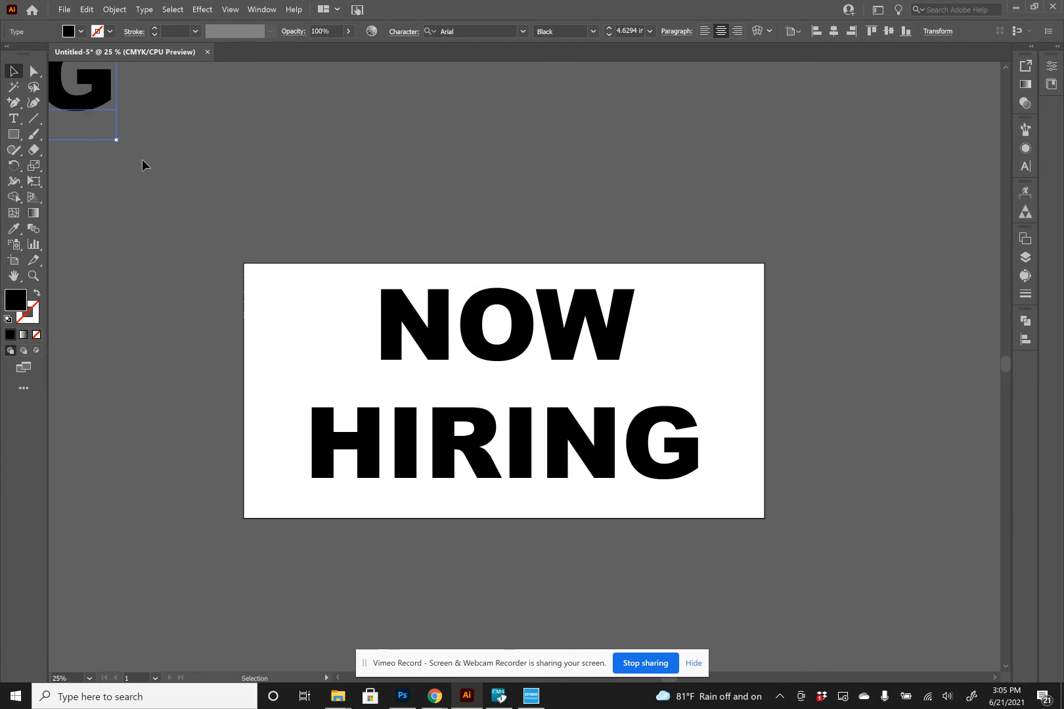
mouse_move(193, 246)
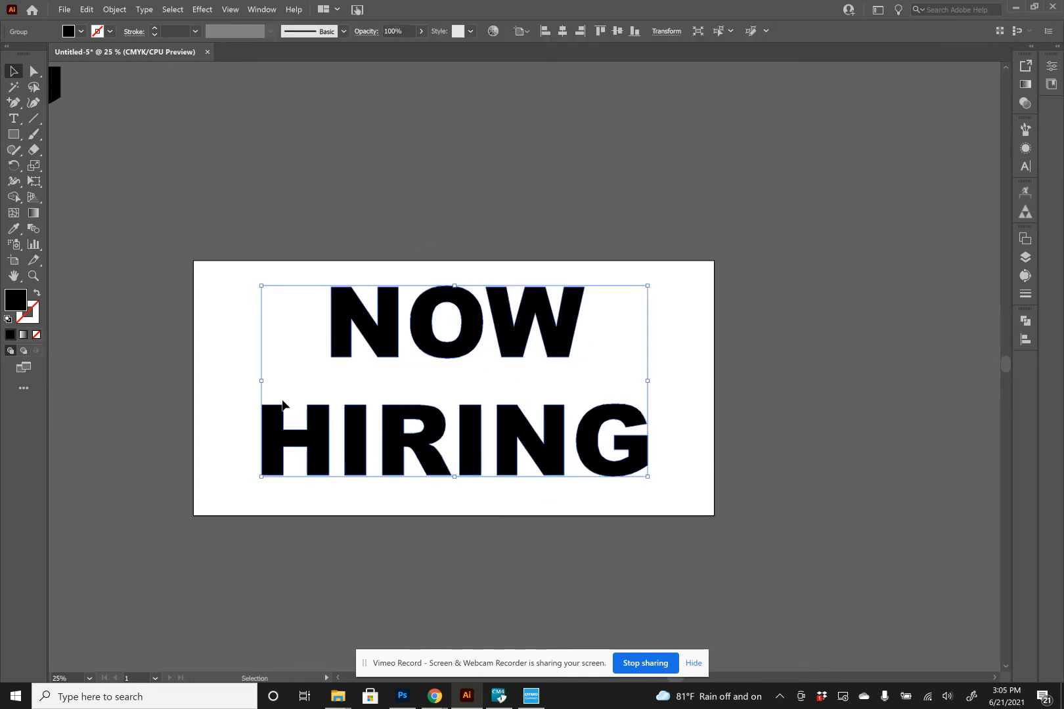
Inspect the NOW outline's anchor points, then select the whole NOW HIRING group.
left_click(34, 71)
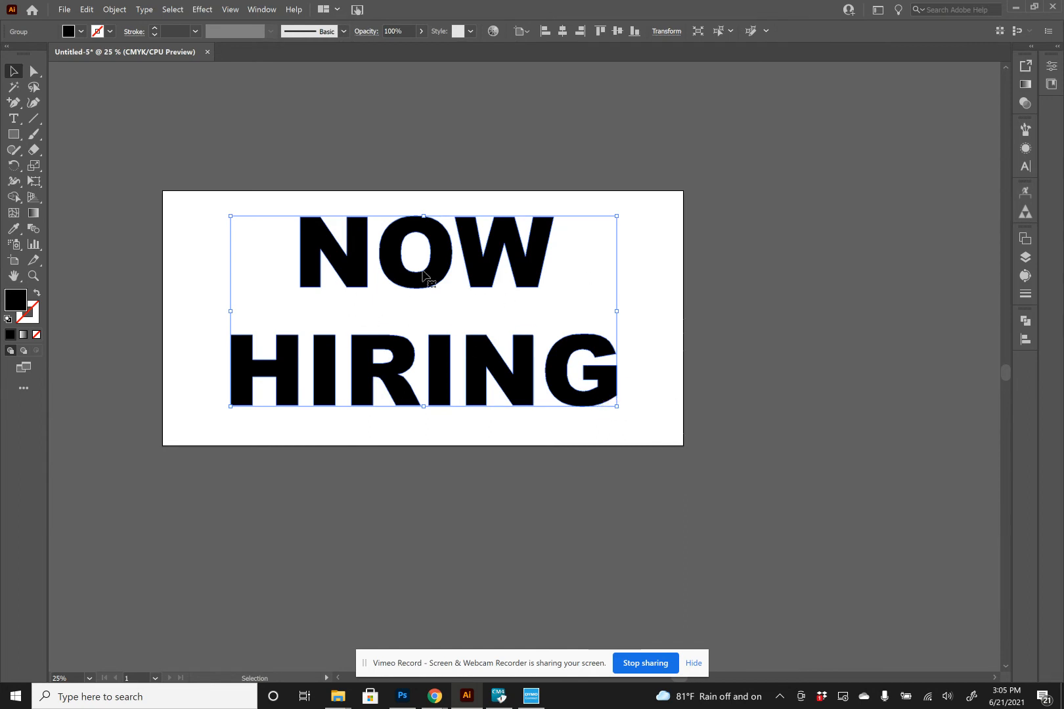
mouse_move(837, 502)
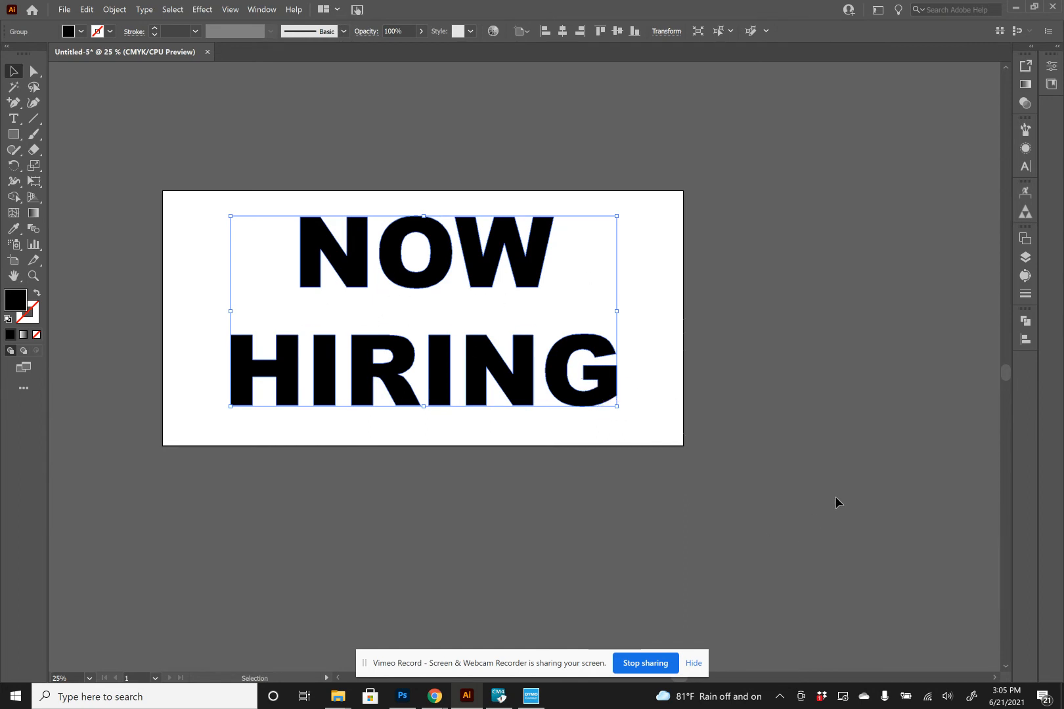
mouse_move(814, 492)
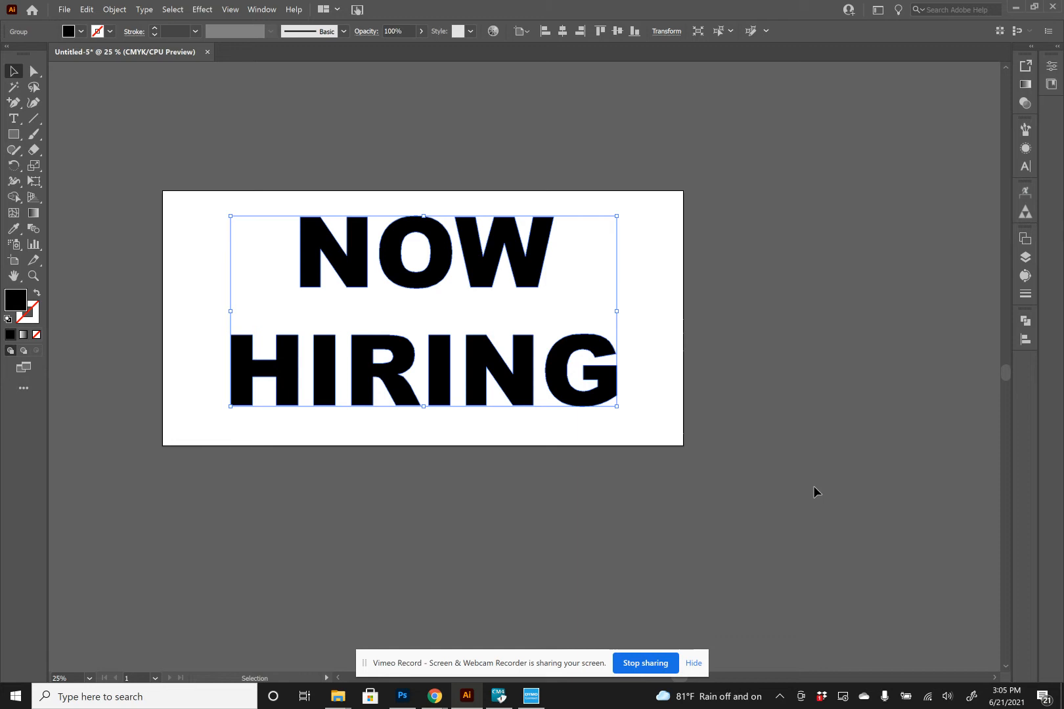
mouse_move(610, 399)
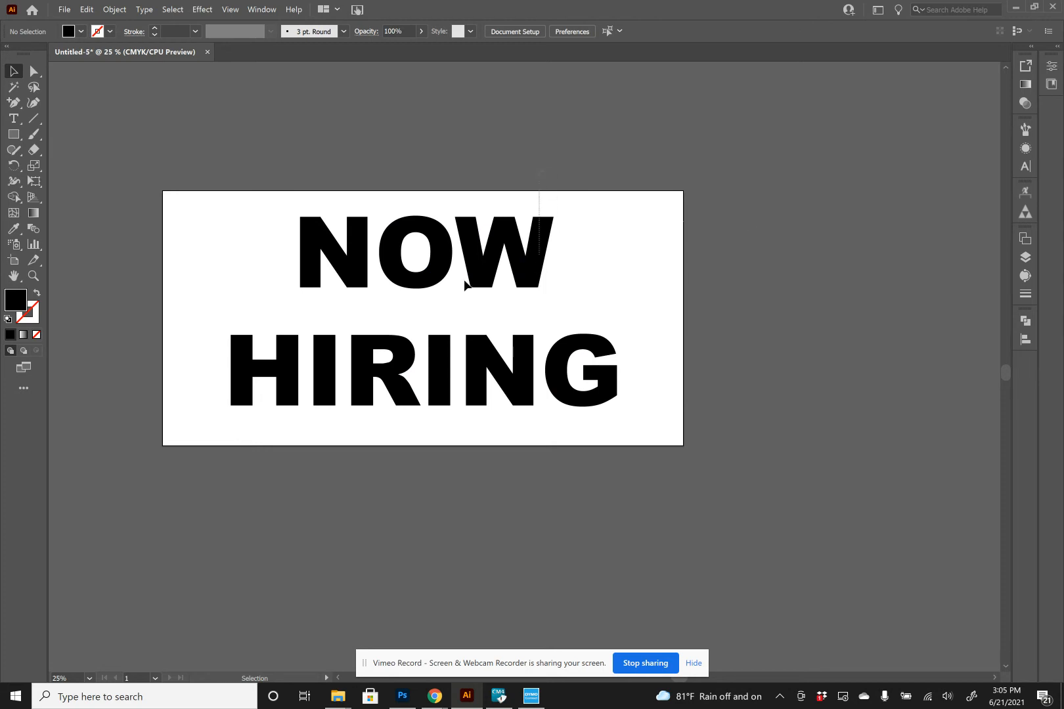
left_click(421, 252)
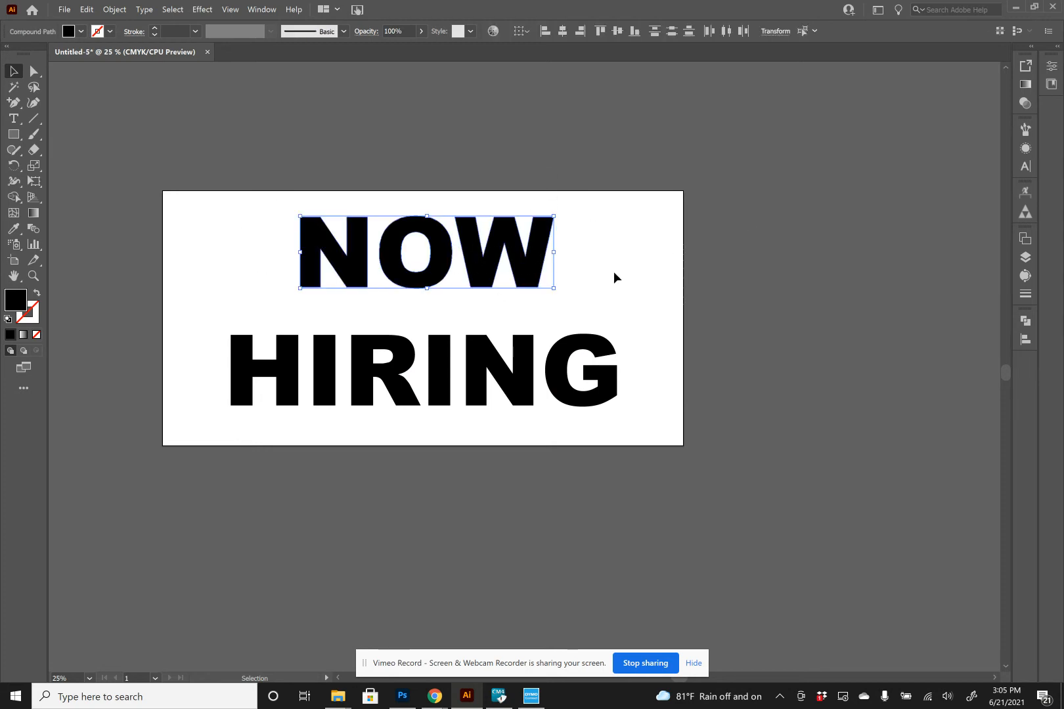
left_click(34, 71)
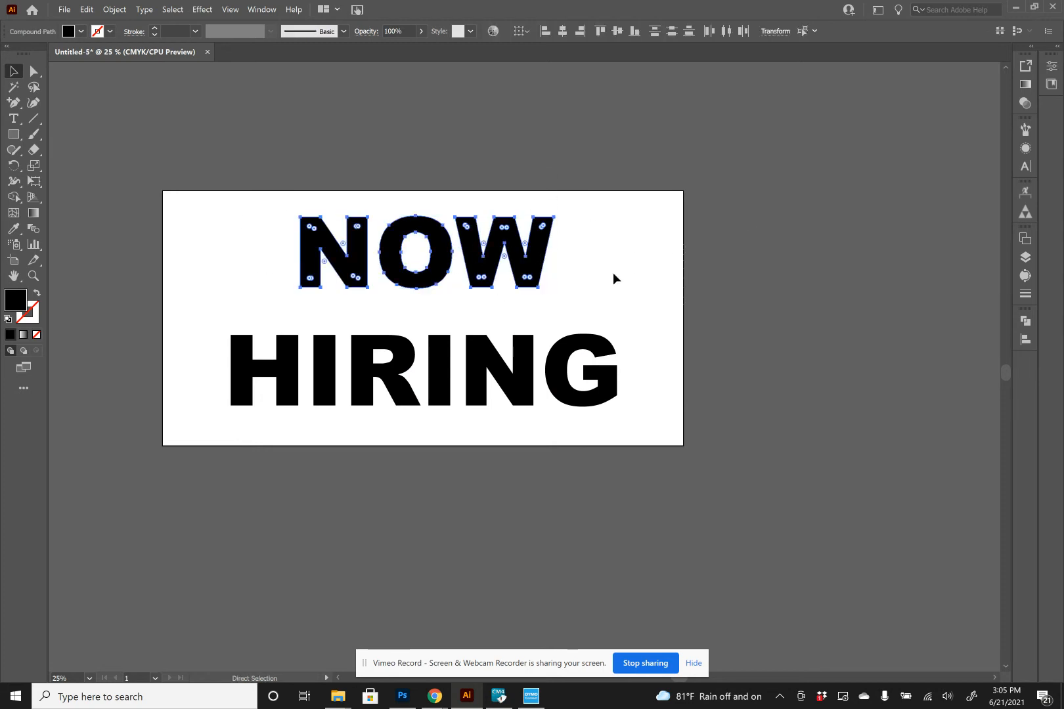
left_click(13, 71)
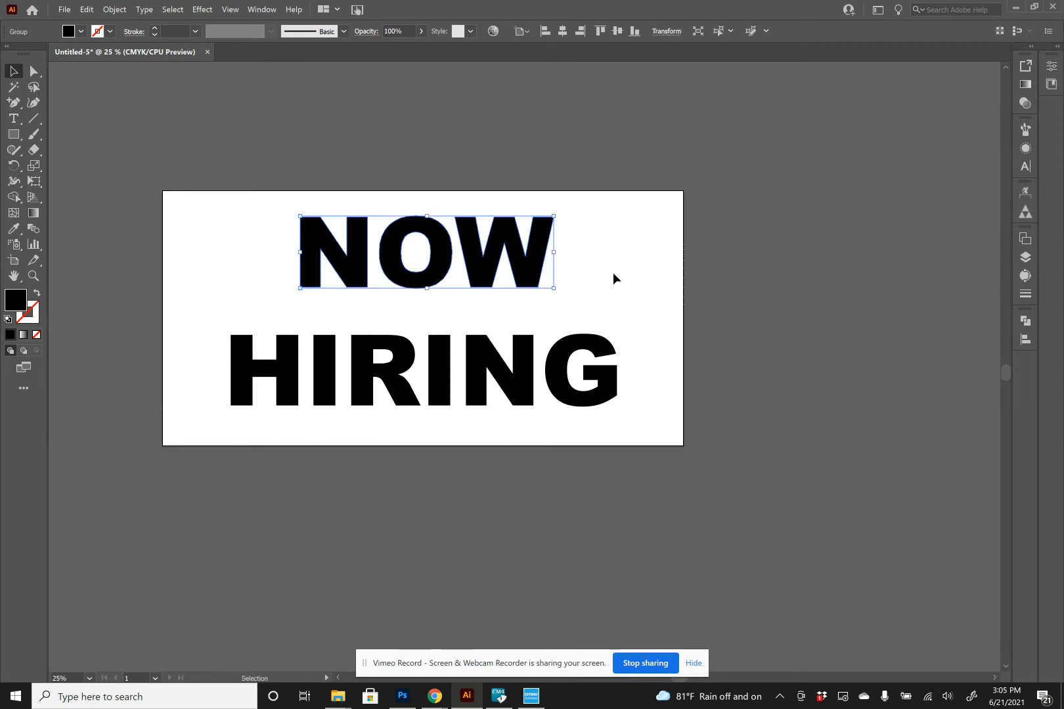
left_click(420, 370)
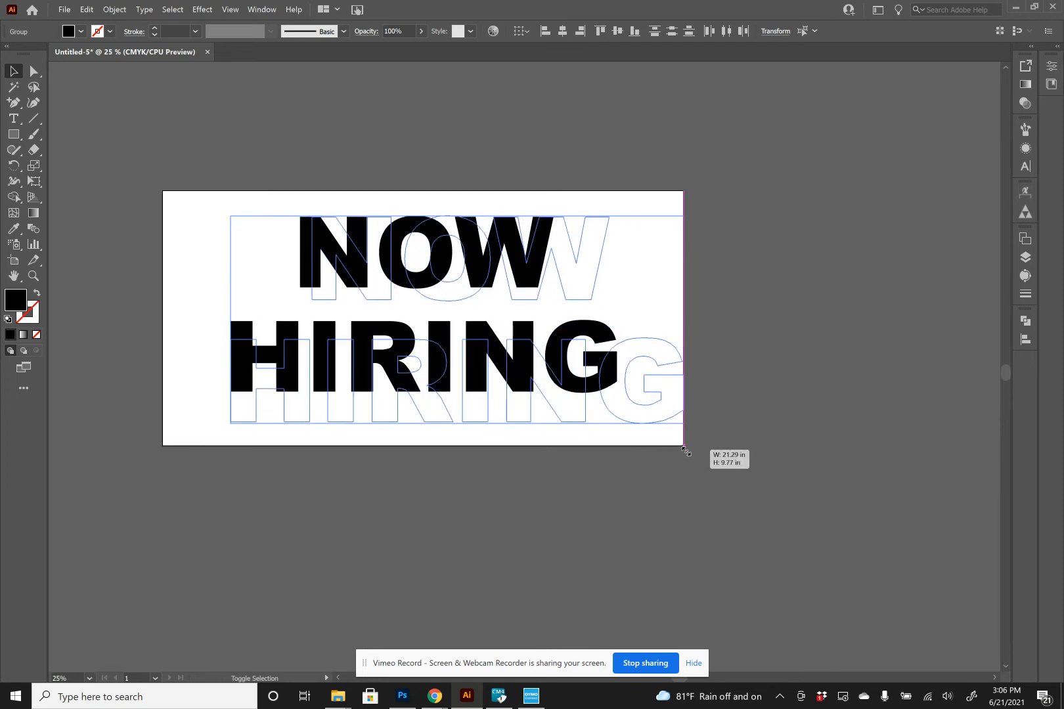
Centre the enlarged lettering horizontally on the artboard and deselect it.
left_click(562, 30)
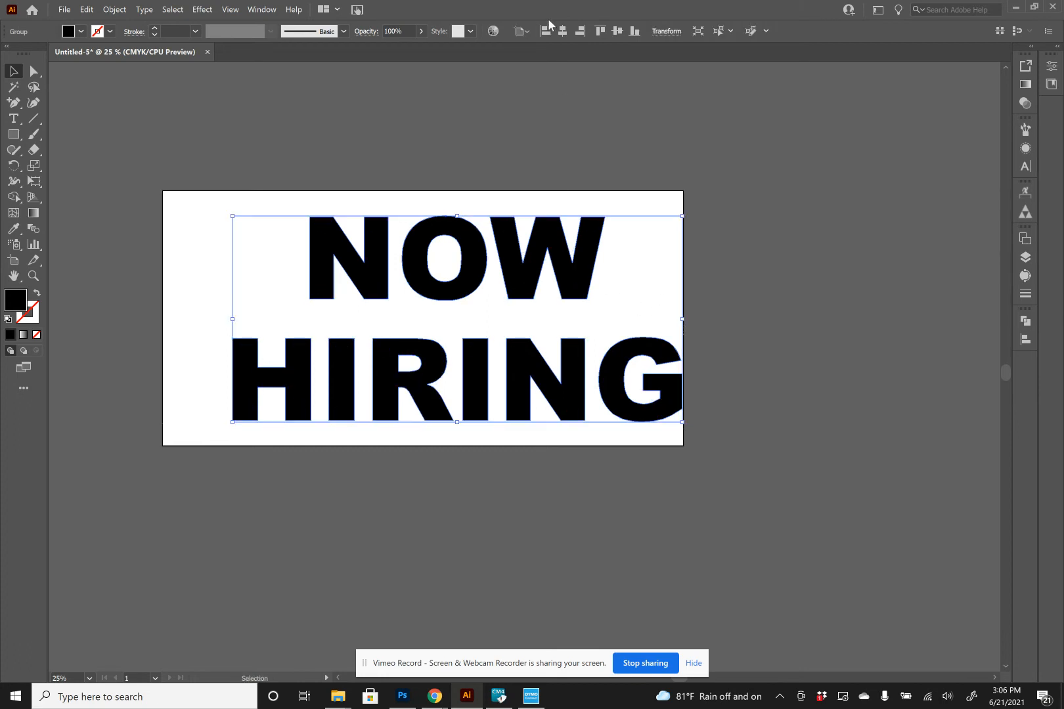
left_click(562, 31)
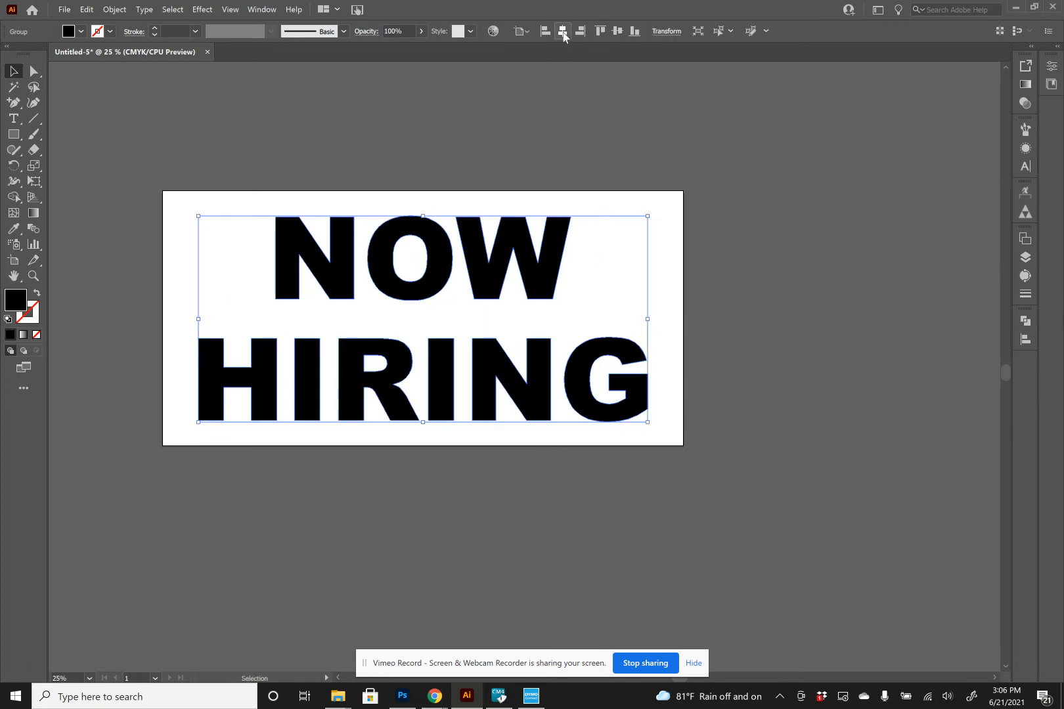
mouse_move(752, 368)
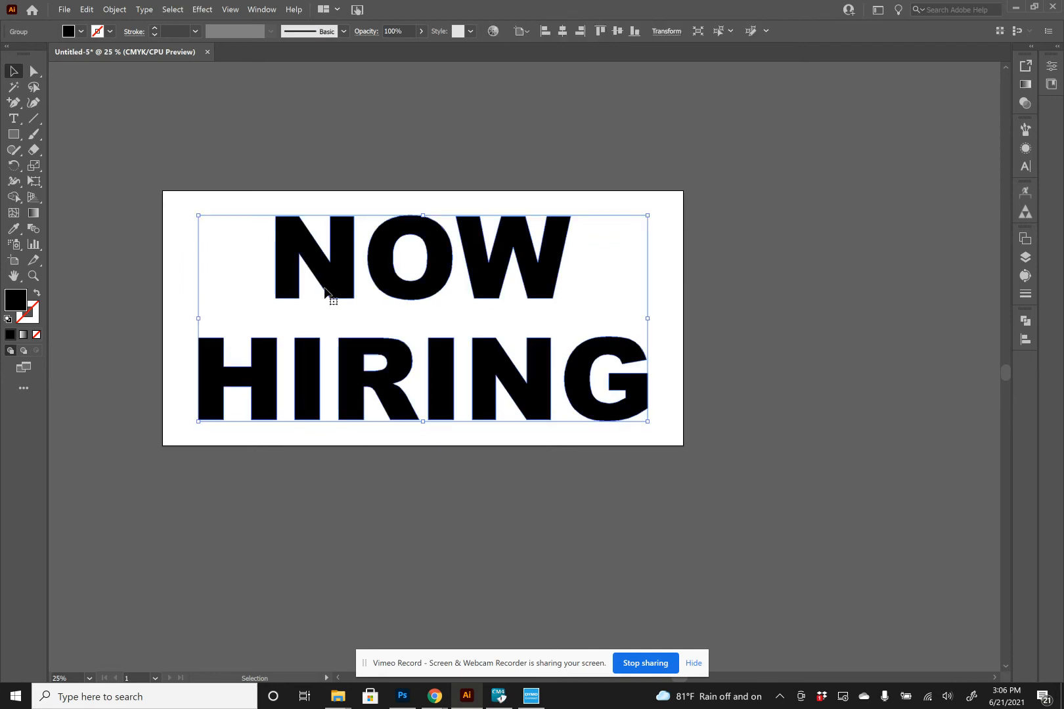
mouse_move(699, 456)
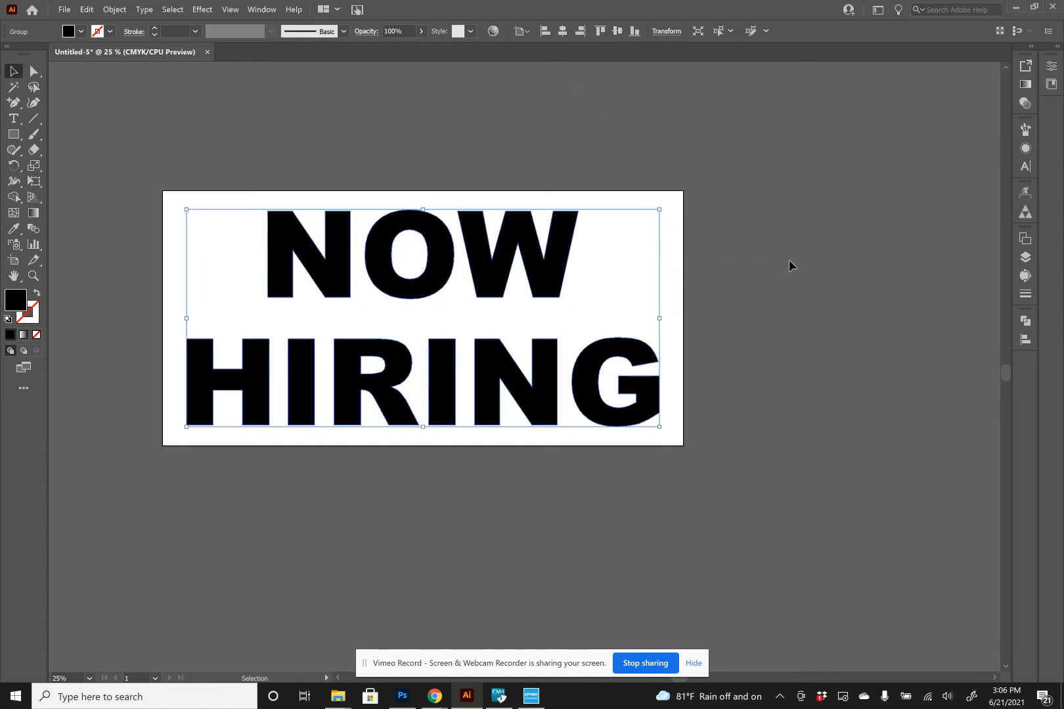
mouse_move(373, 394)
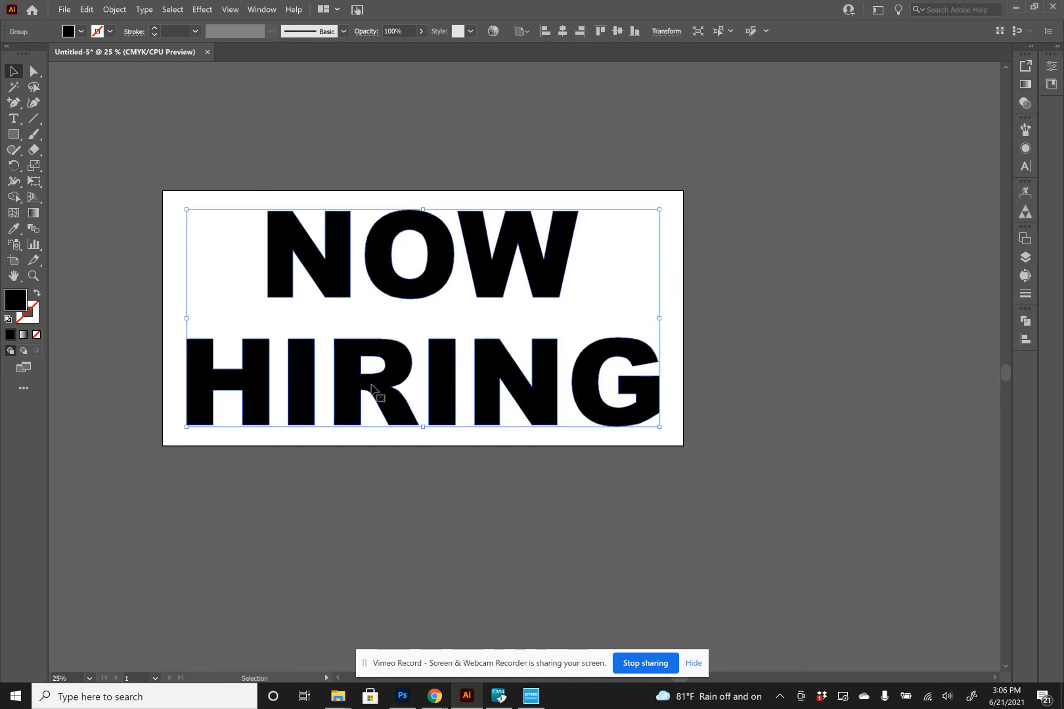
mouse_move(501, 359)
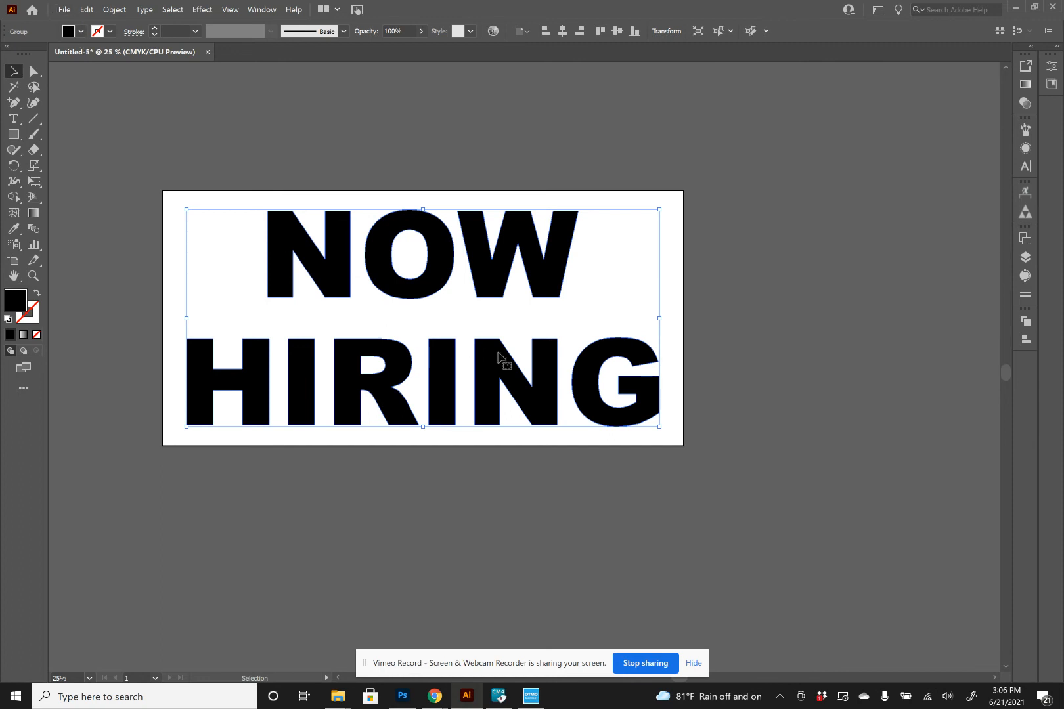
mouse_move(582, 335)
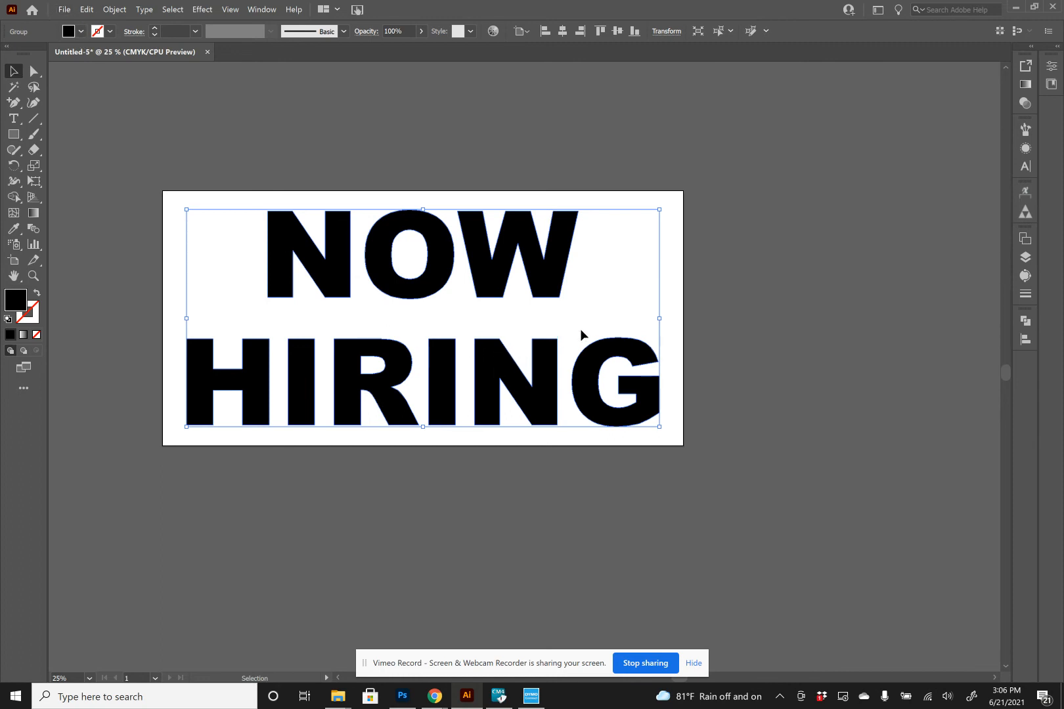
mouse_move(568, 328)
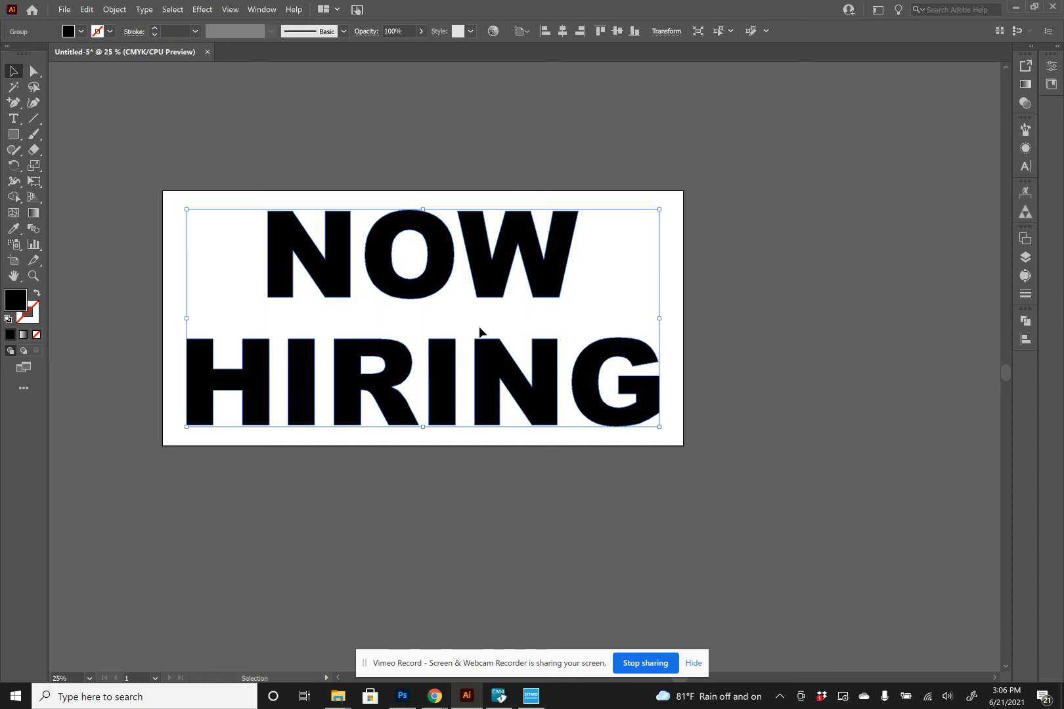
left_click(501, 285)
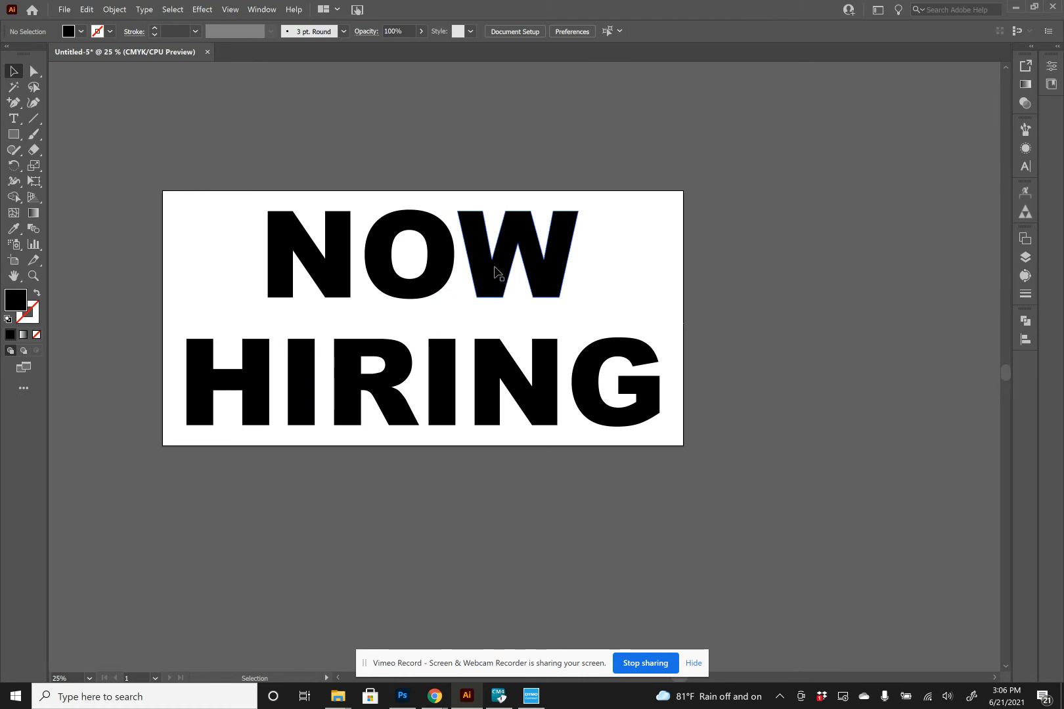
mouse_move(357, 109)
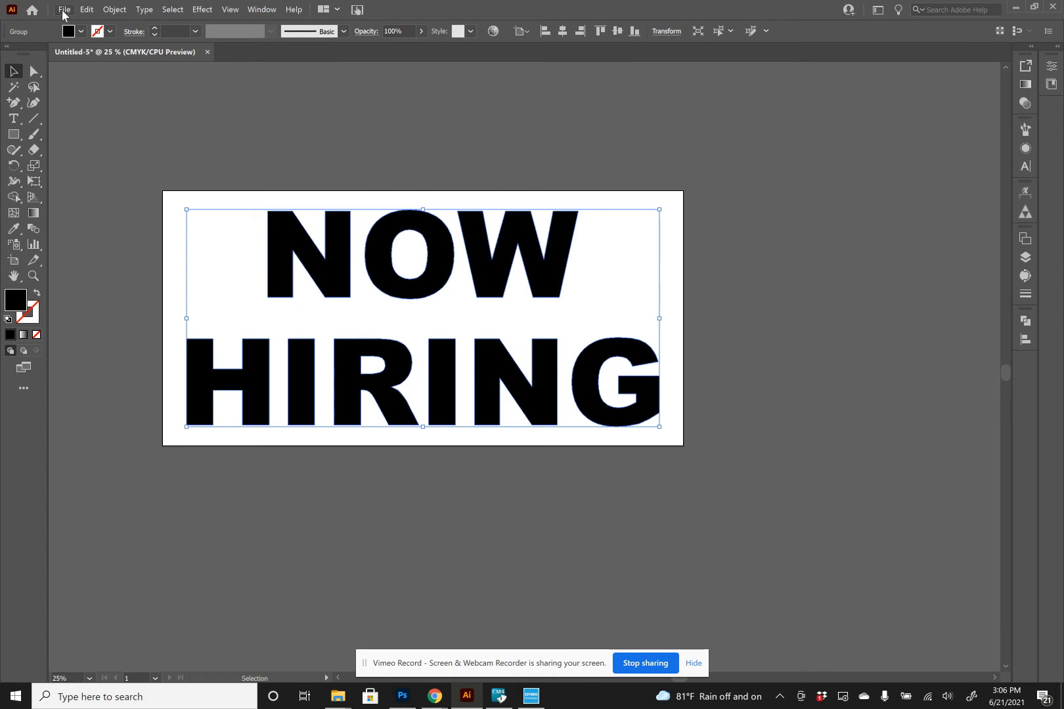
Go to the File menu for the Cutting Master 4 Cut/Plot command.
left_click(64, 9)
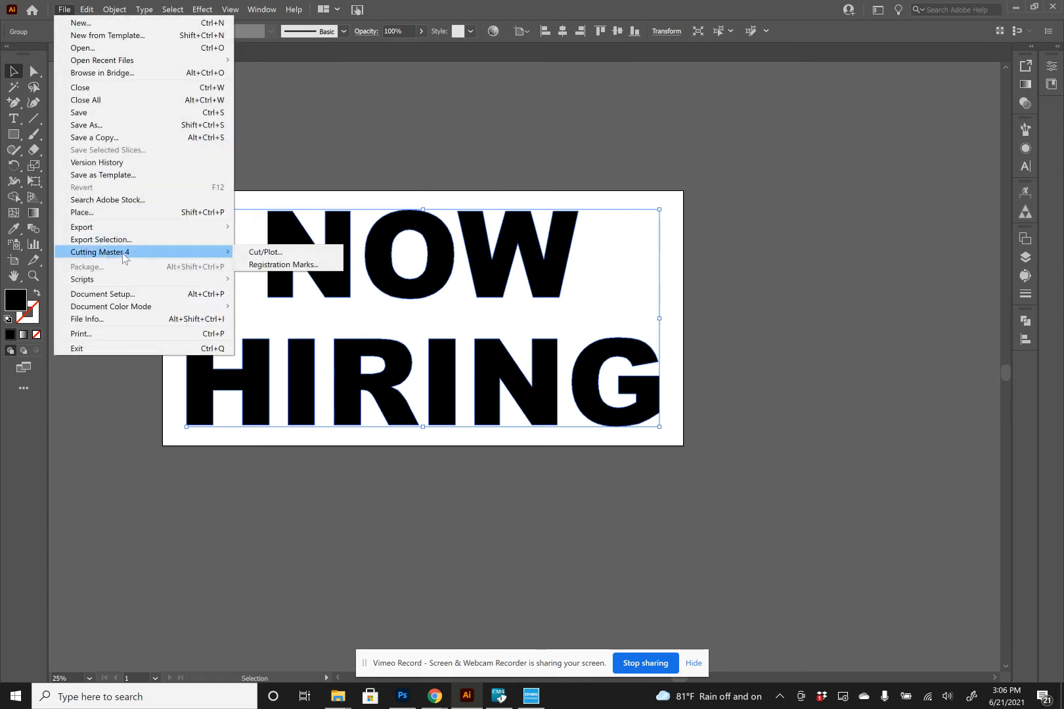
mouse_move(155, 215)
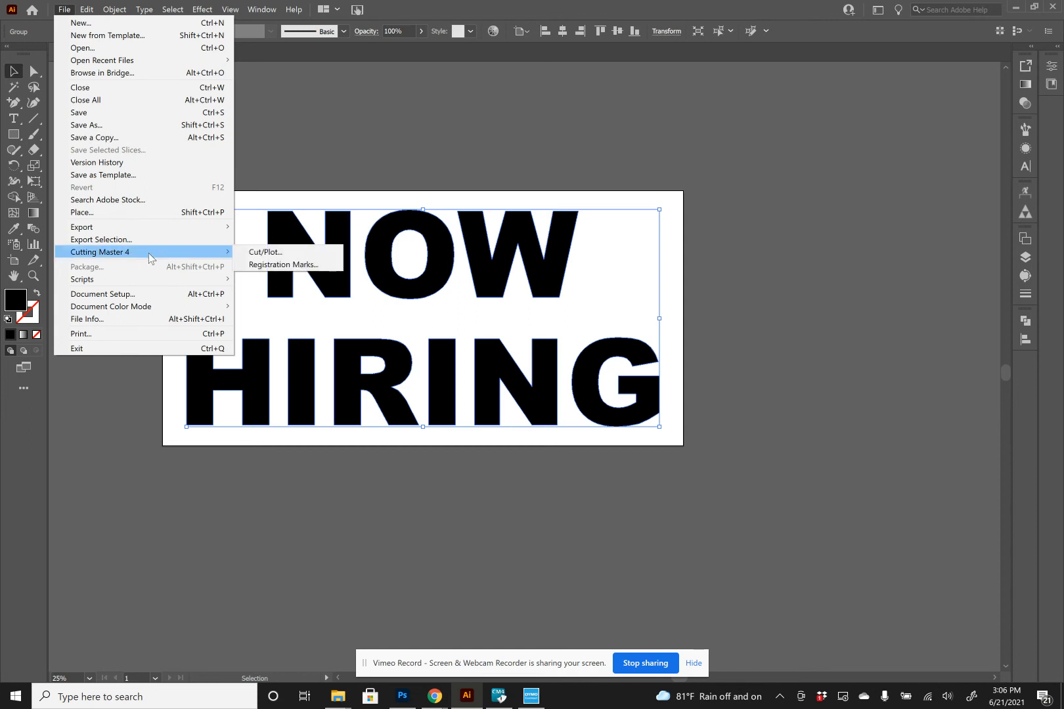
mouse_move(264, 253)
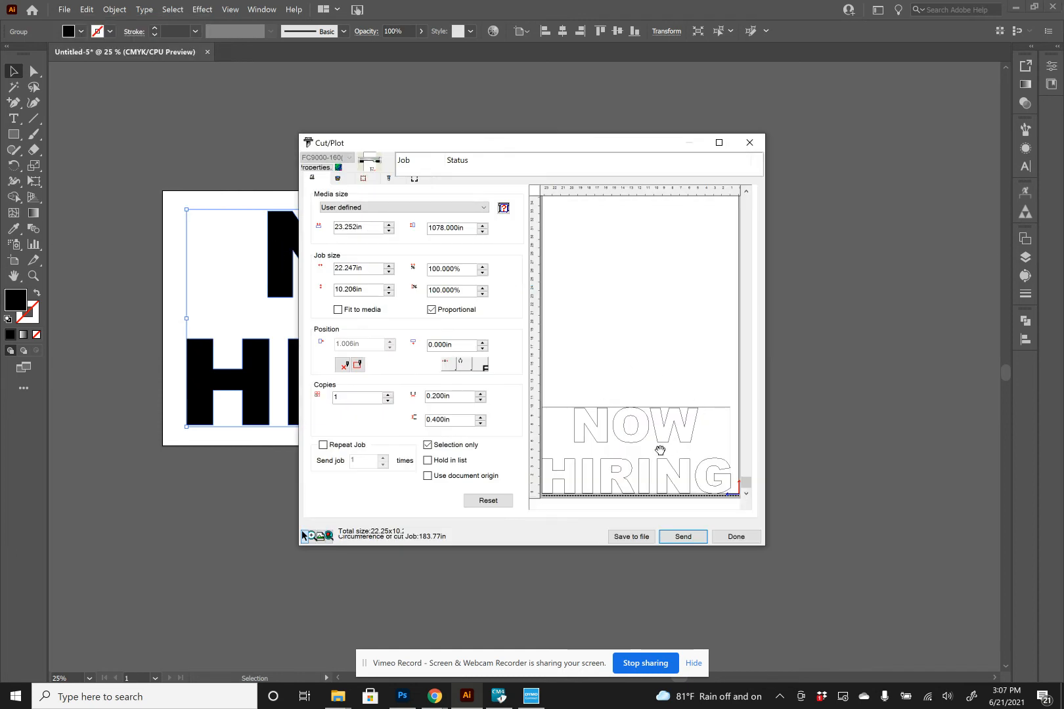
mouse_move(503, 209)
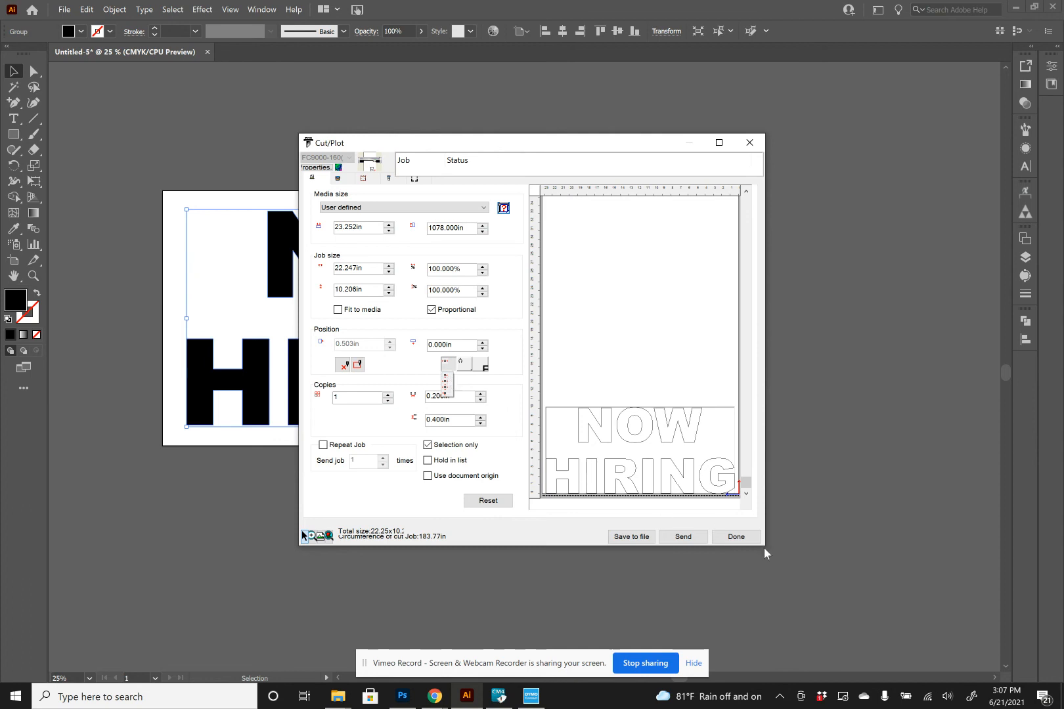
mouse_move(449, 384)
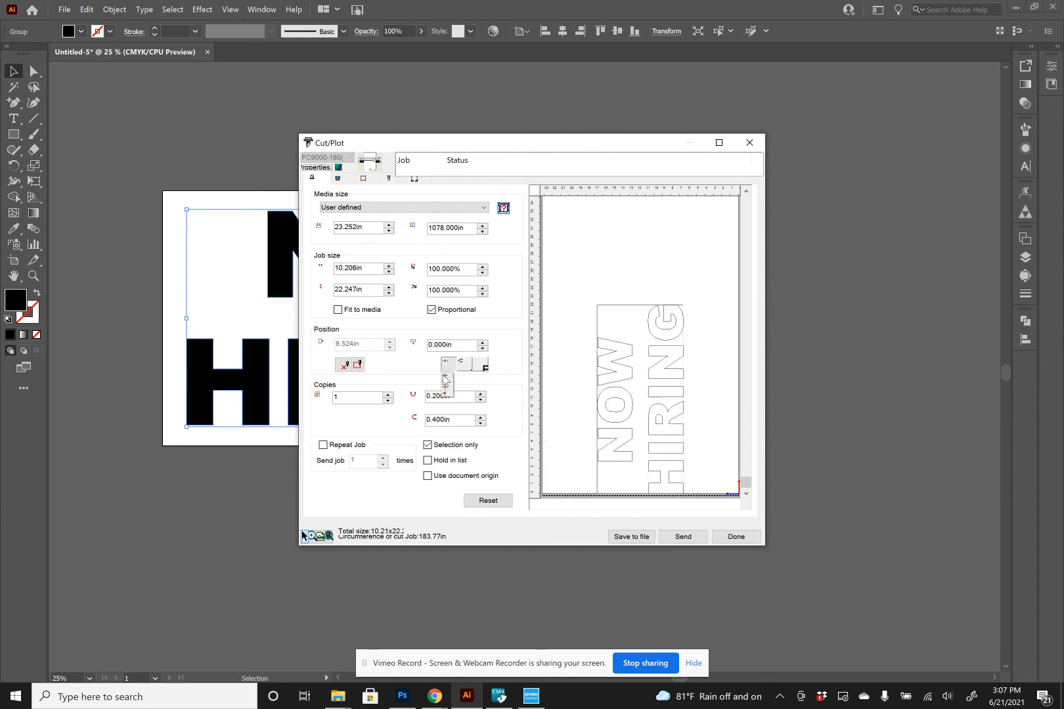
Rotate the job back to landscape at 22.25 by 10.21 in with 2 copies and finish with Done.
left_click(461, 364)
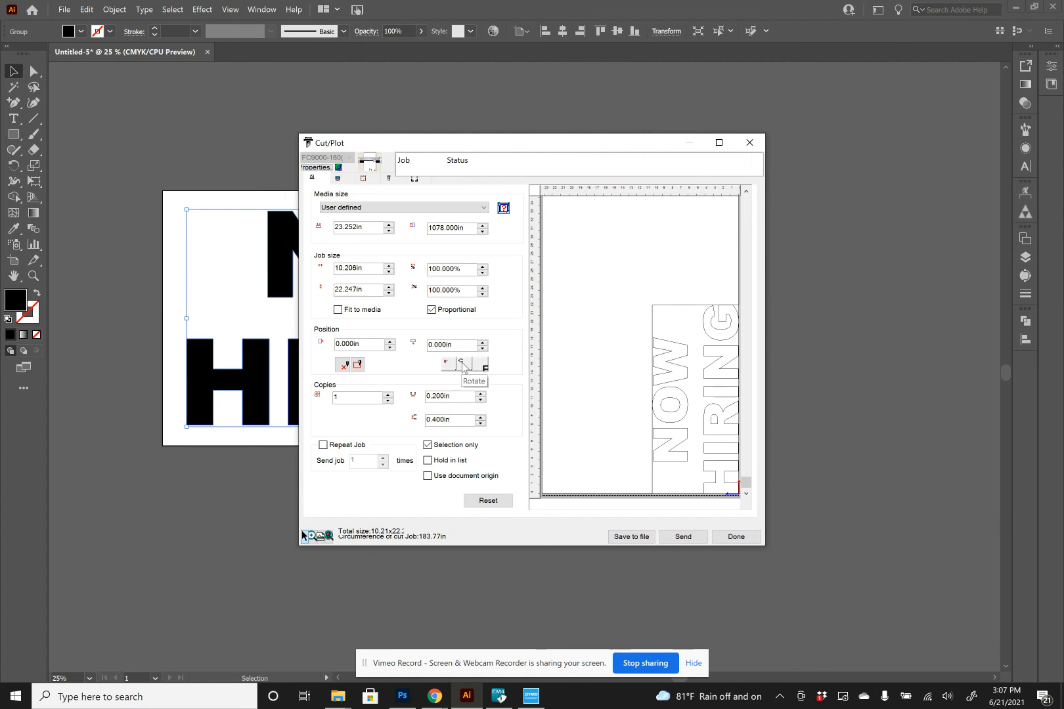
mouse_move(445, 366)
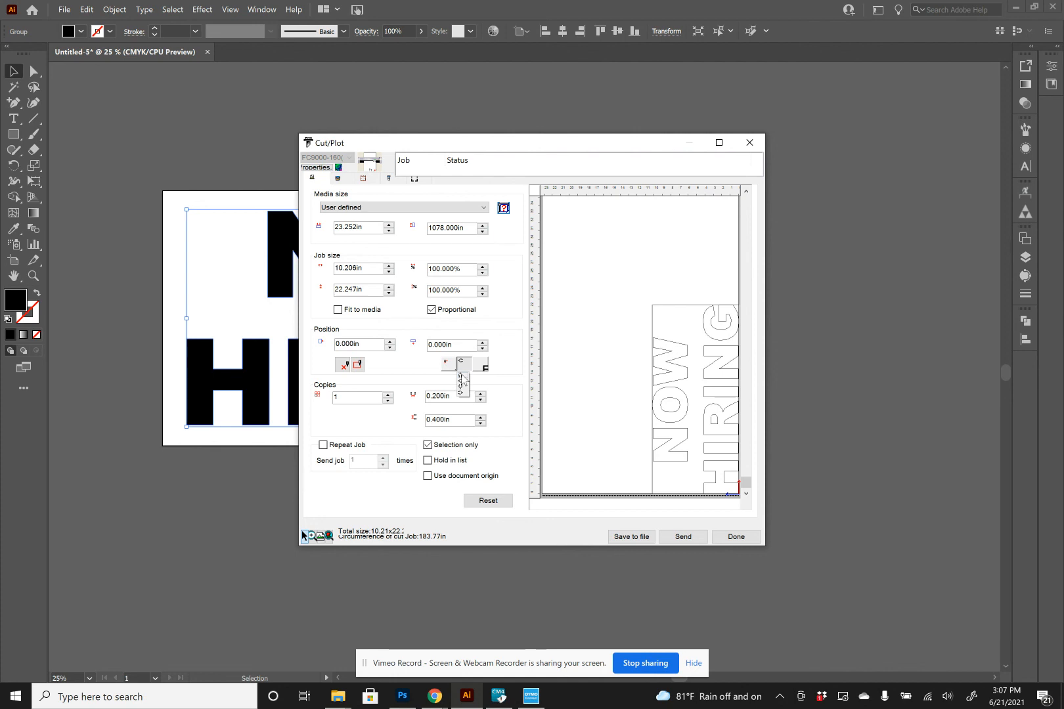
left_click(459, 364)
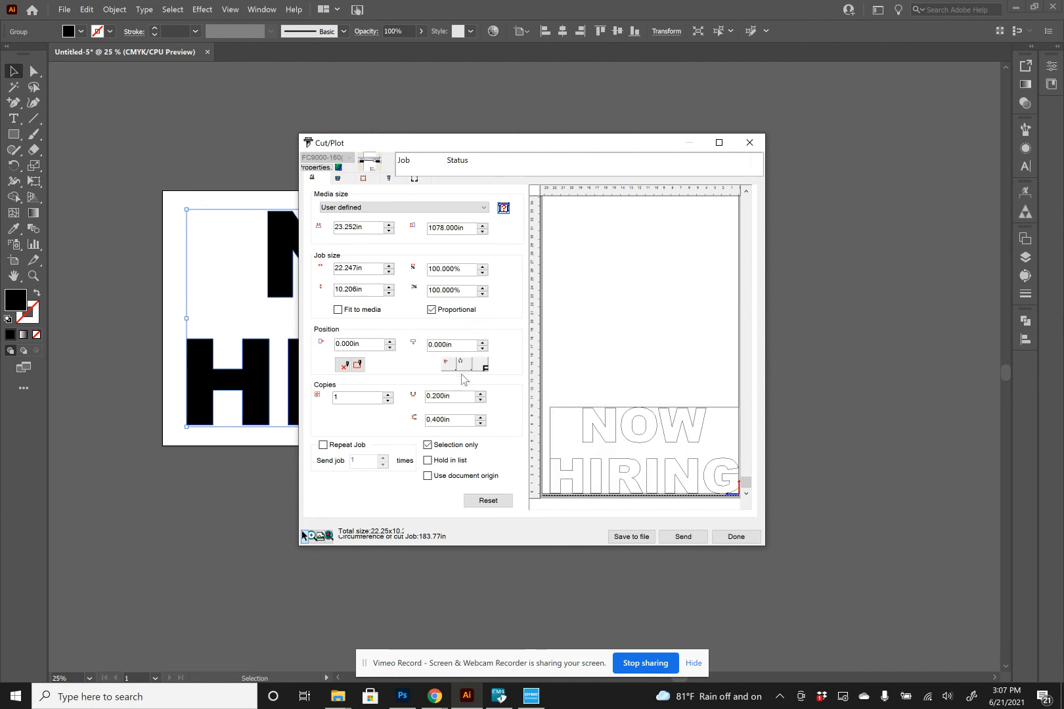
mouse_move(645, 461)
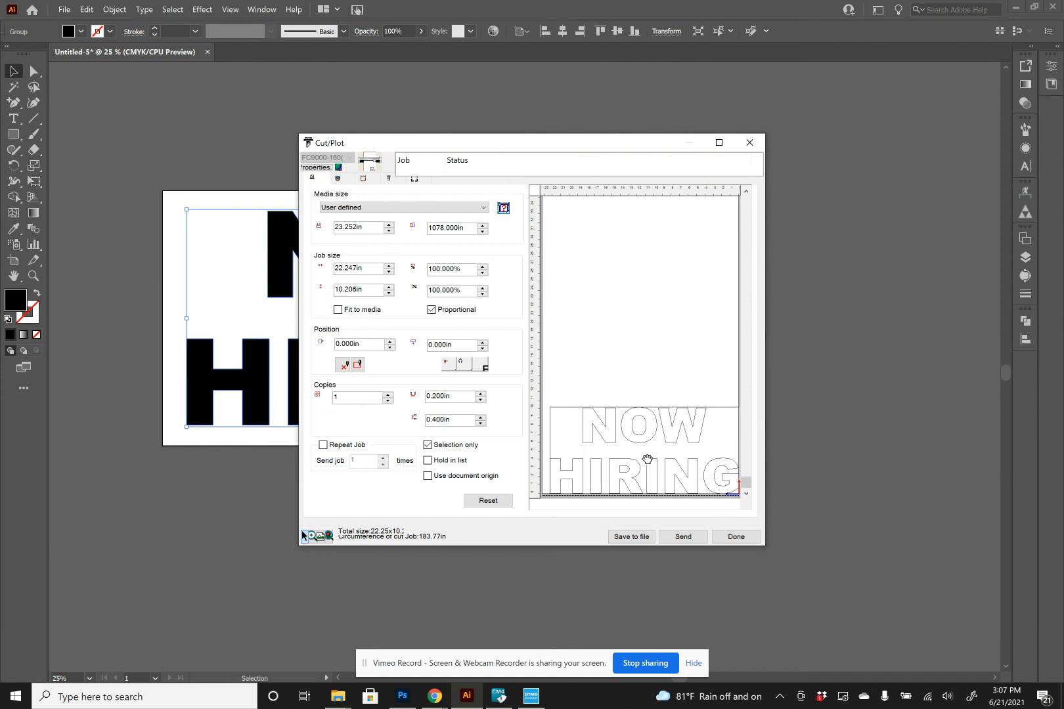
mouse_move(453, 371)
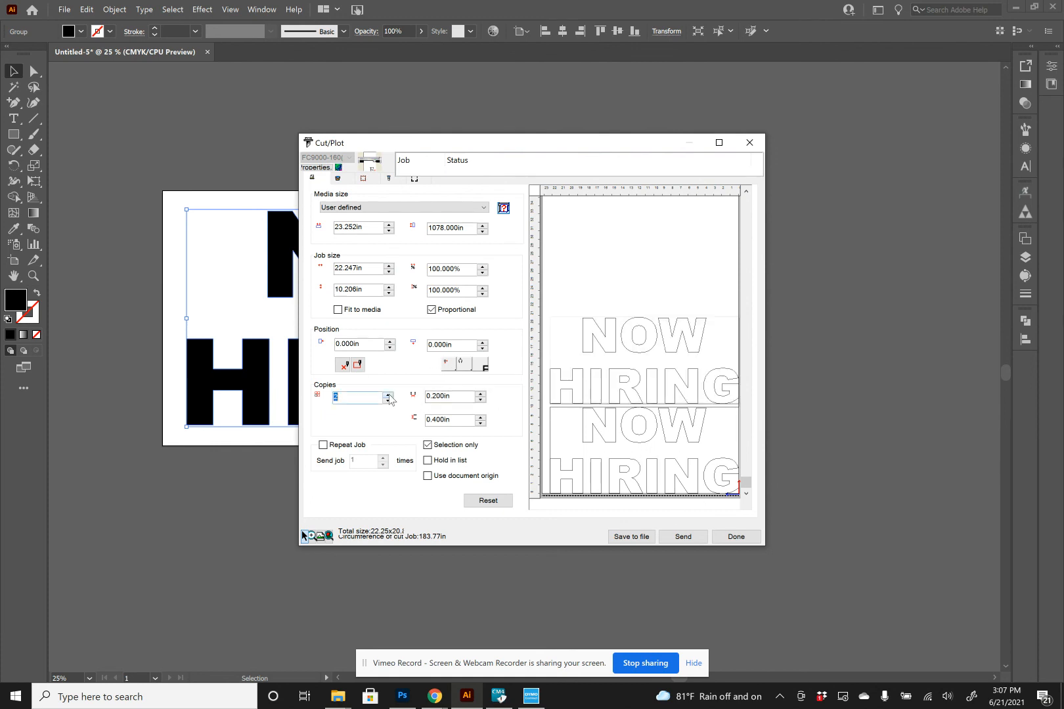
mouse_move(485, 372)
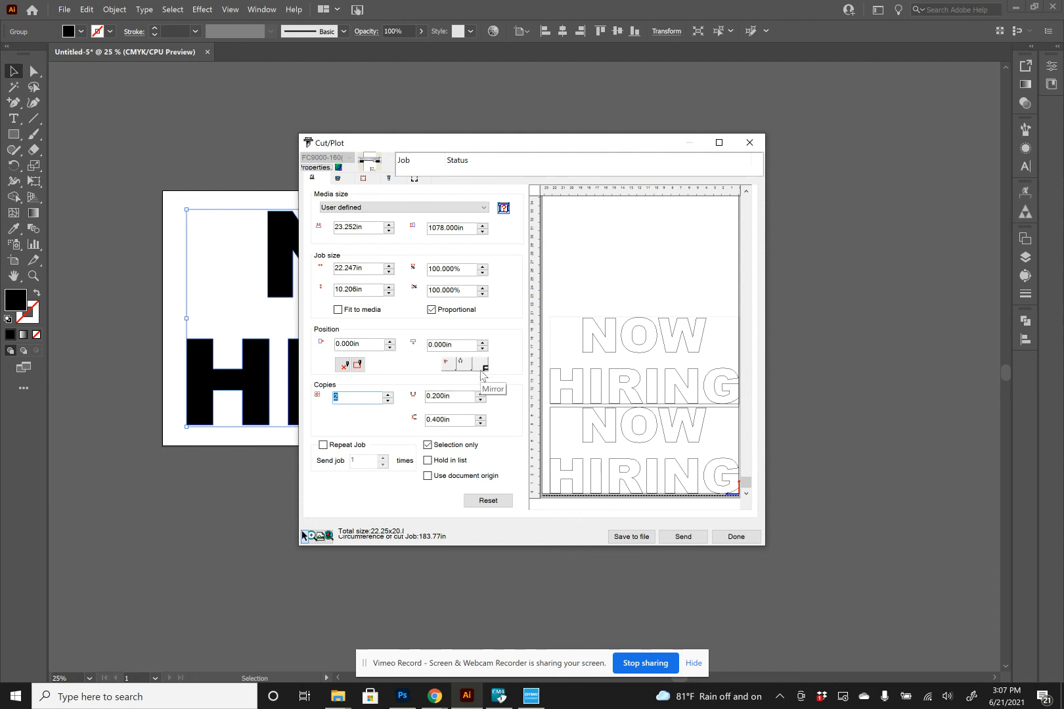
mouse_move(508, 256)
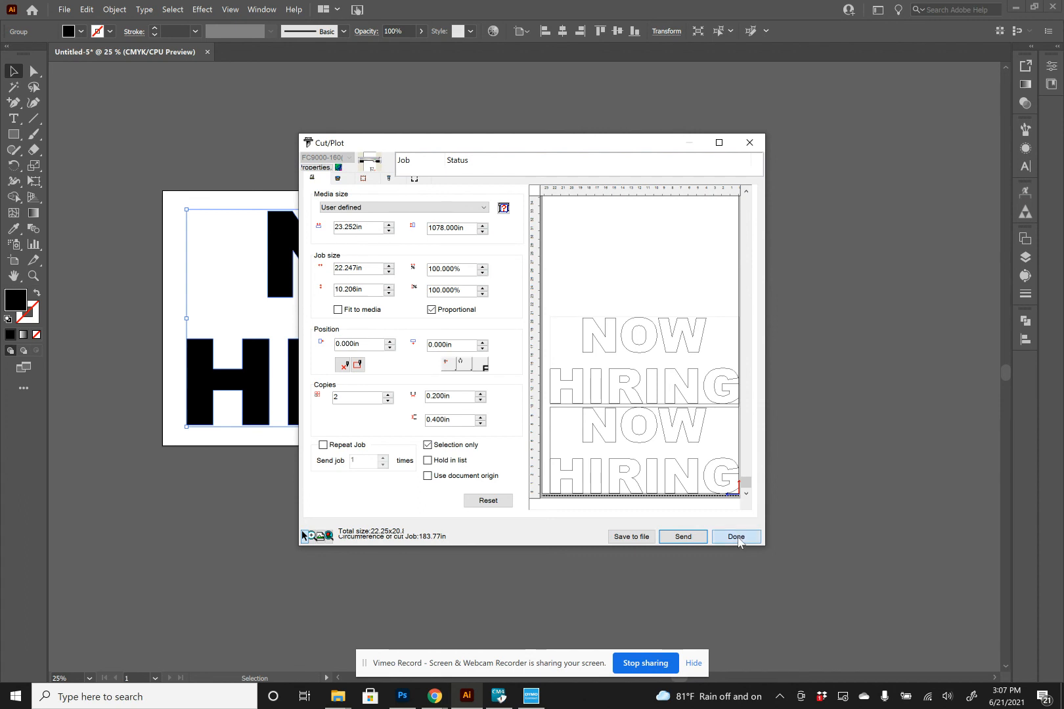
left_click(734, 537)
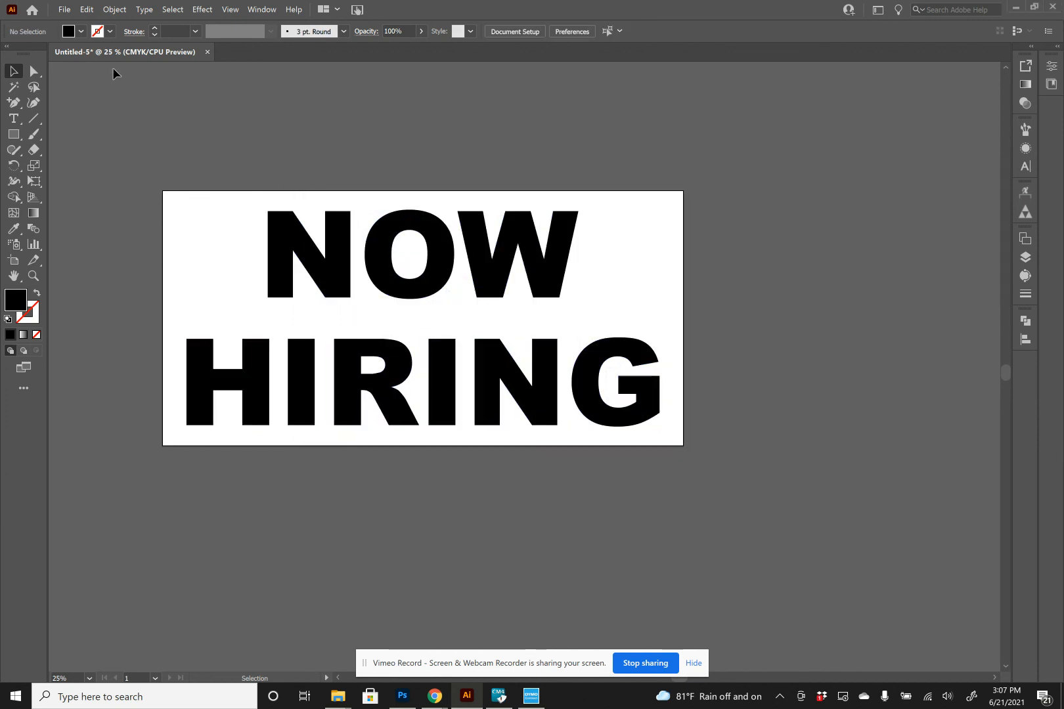
Start Save As and navigate to Customer Files > Bronco Landscaping.
left_click(63, 9)
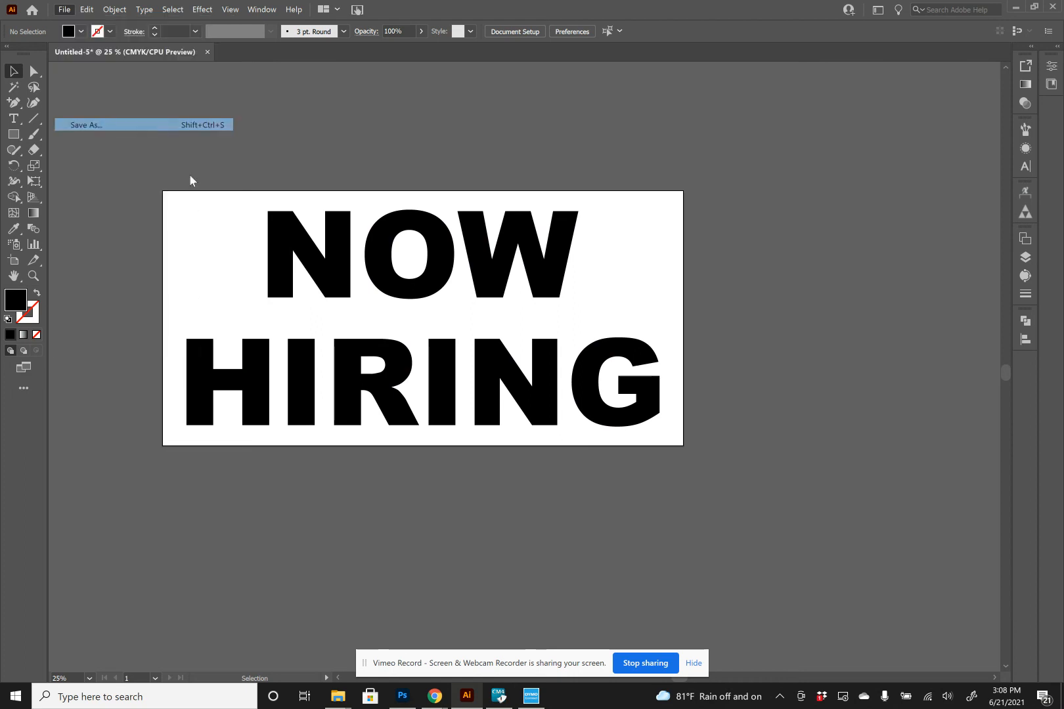
left_click(84, 125)
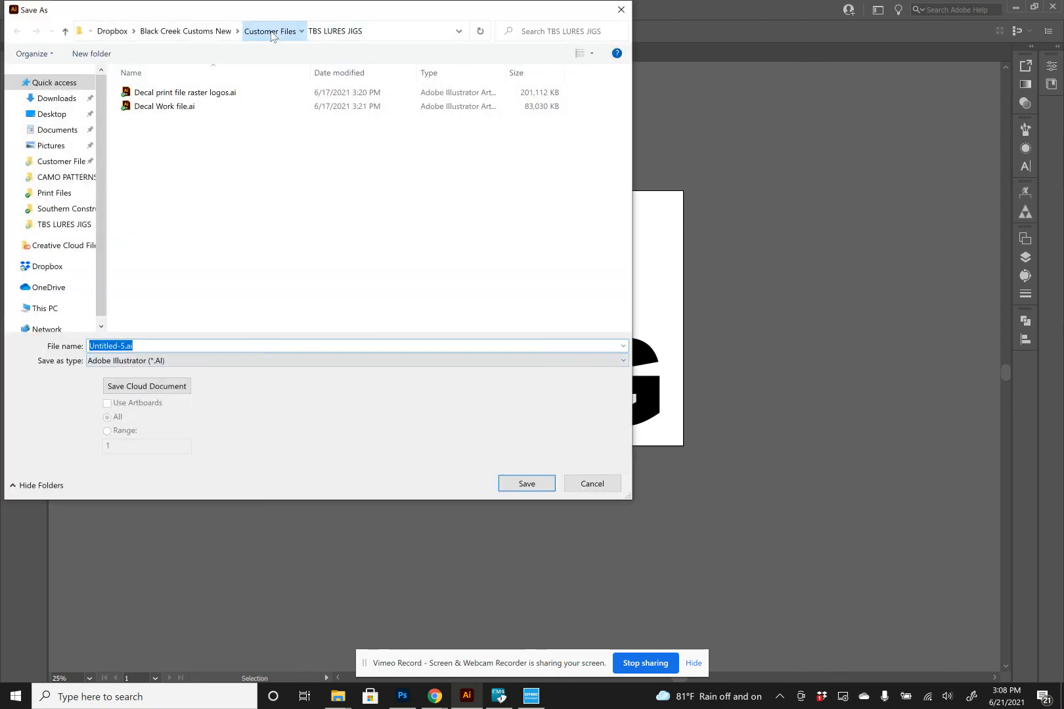
left_click(272, 30)
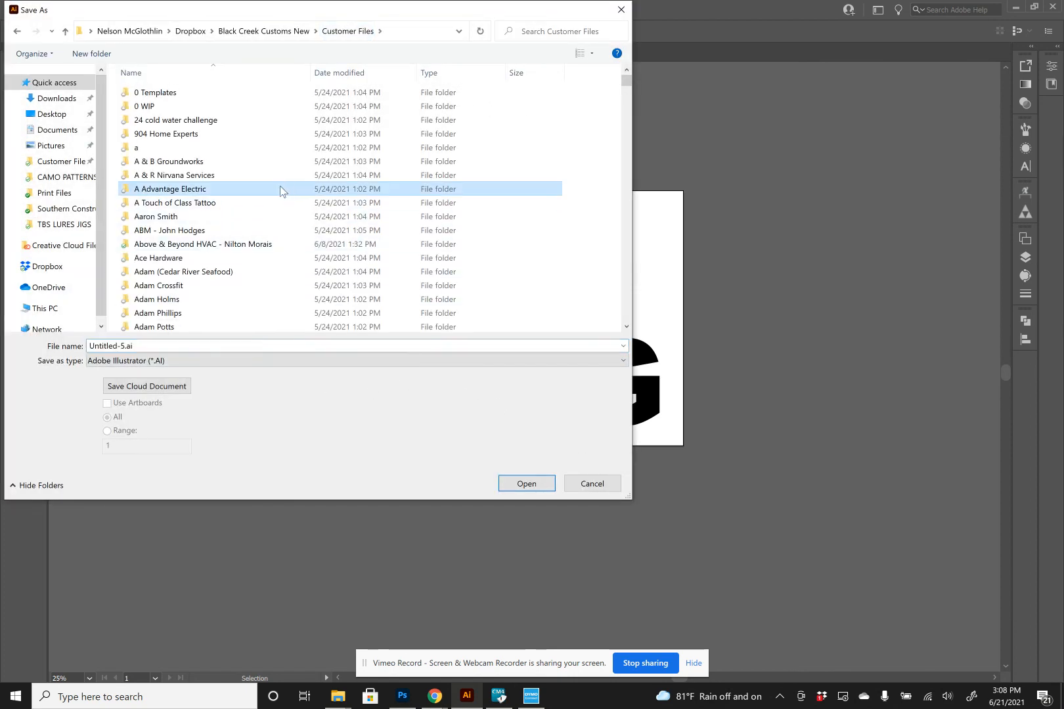
scroll("down", 3)
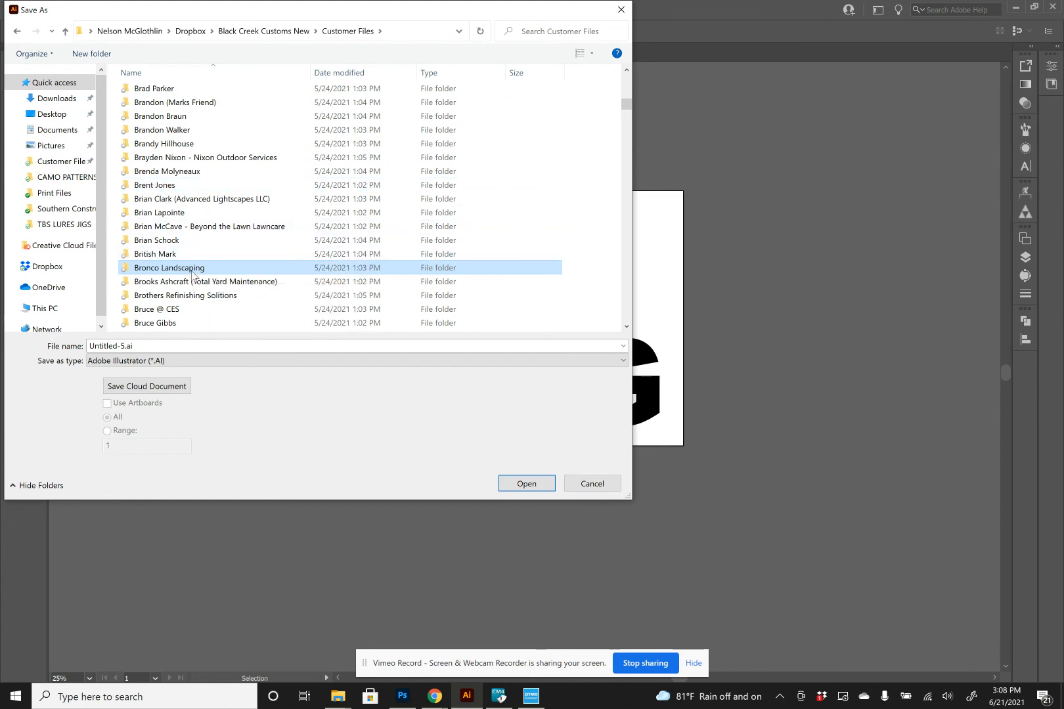
double_click(168, 268)
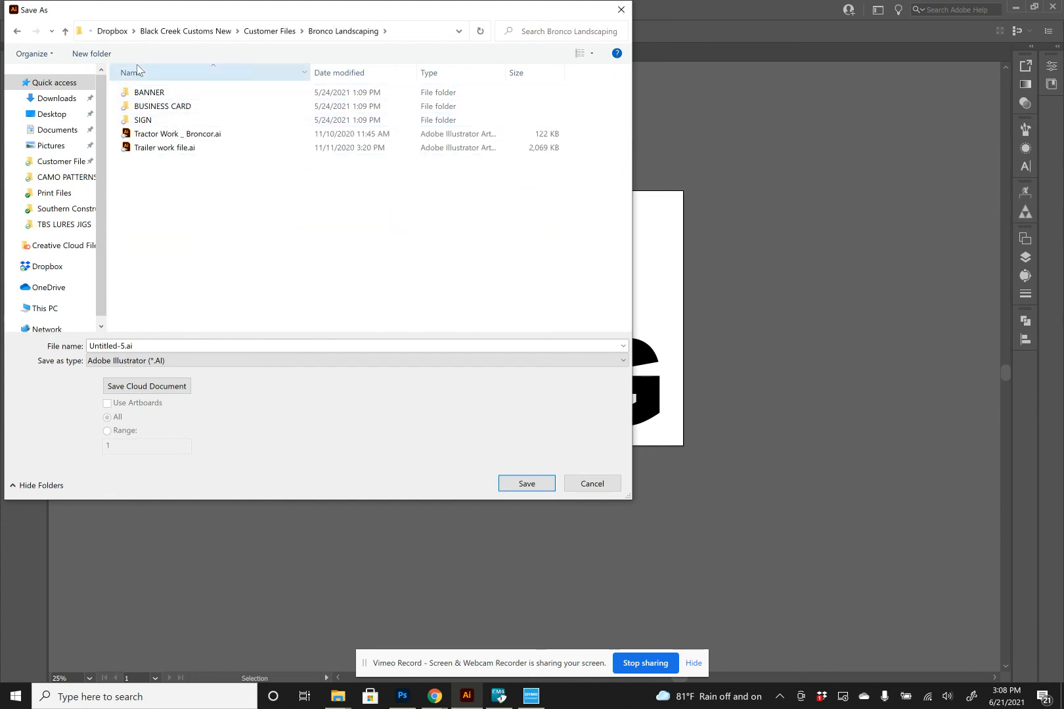
mouse_move(196, 165)
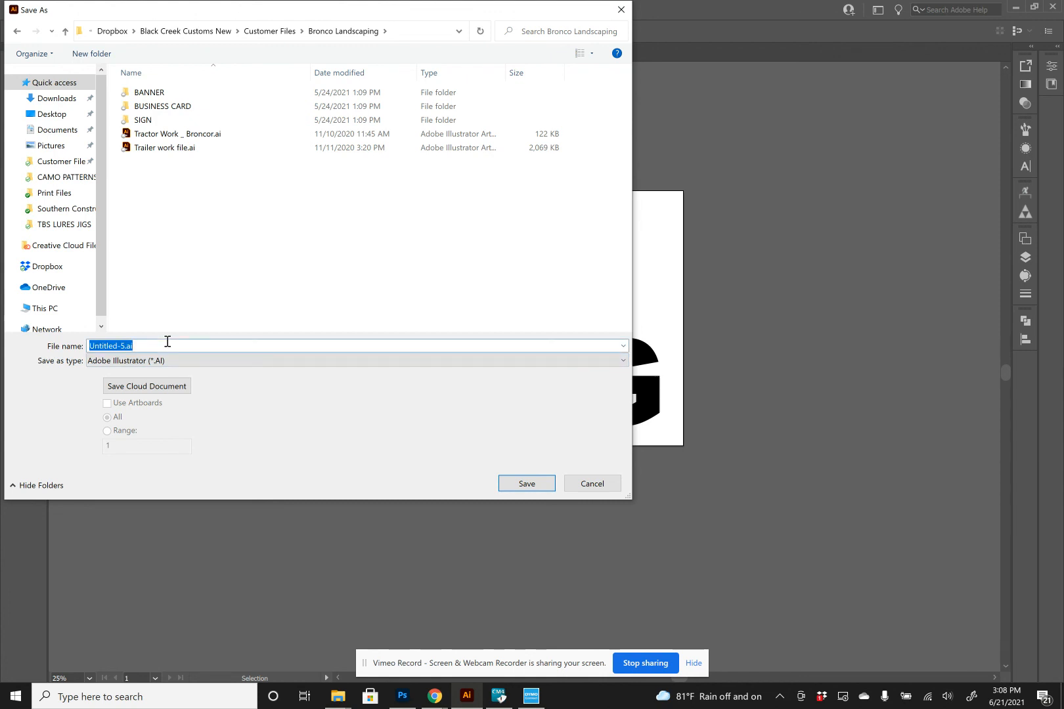
Name the file NOW HIRING Magnet and save it.
type("NOW")
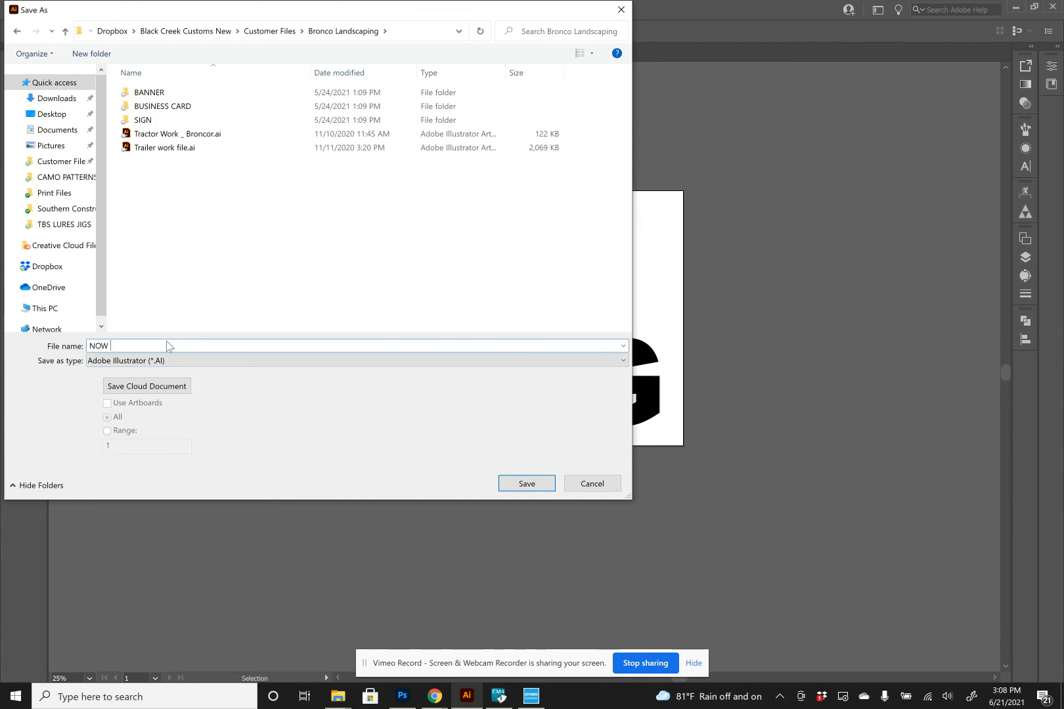
type("HIRING")
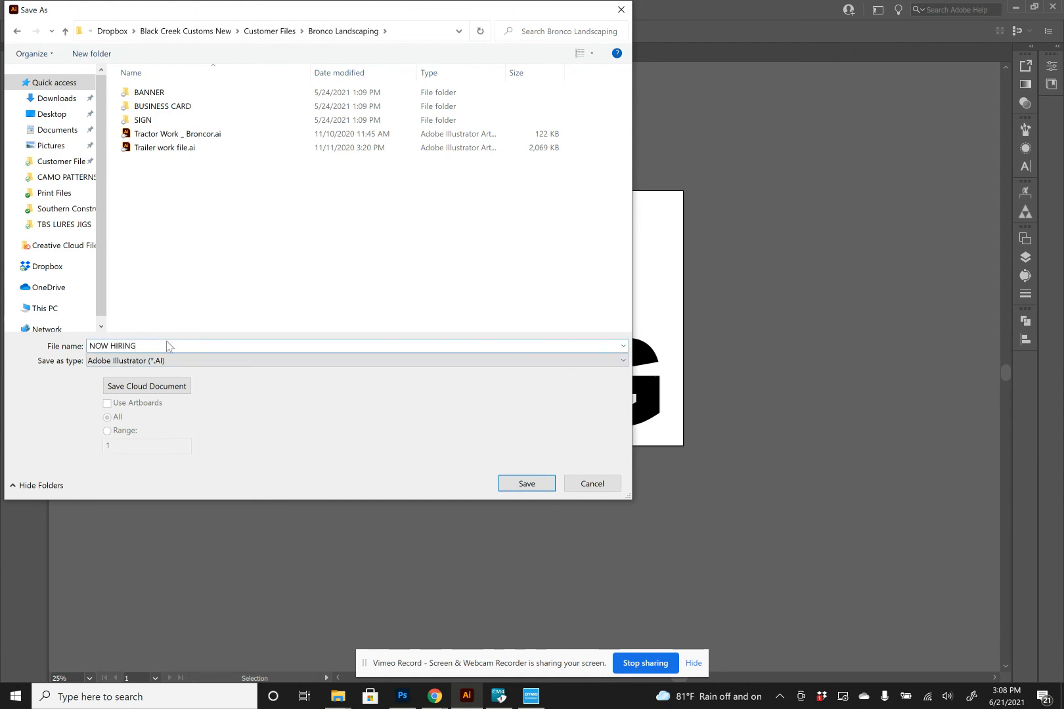
type("Magnet")
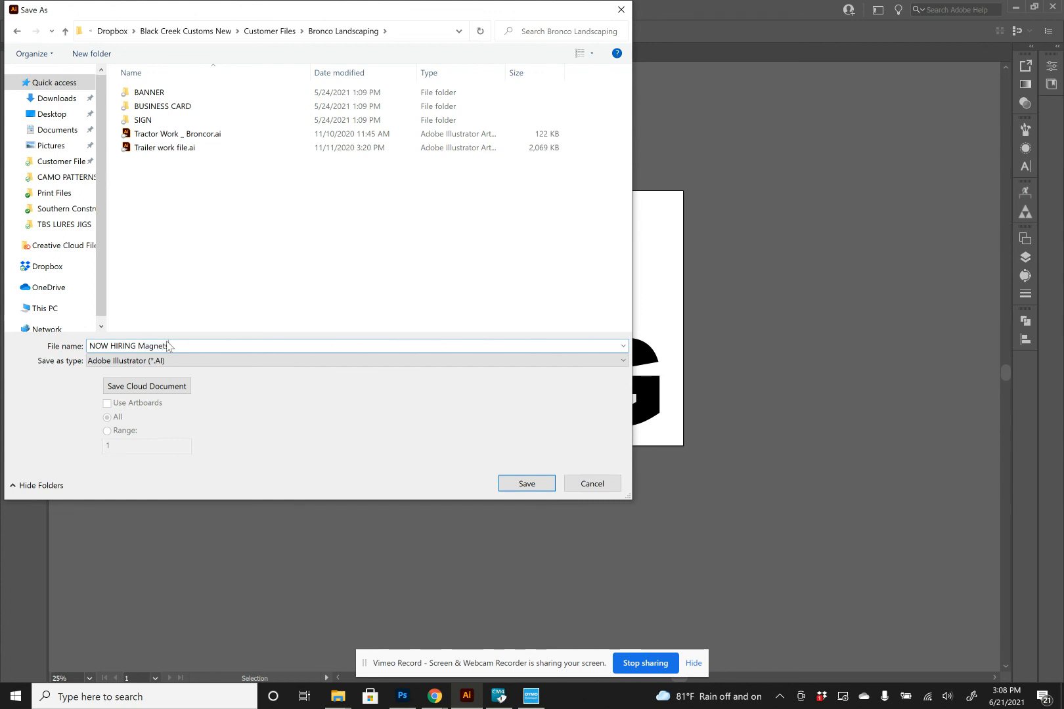
left_click(526, 484)
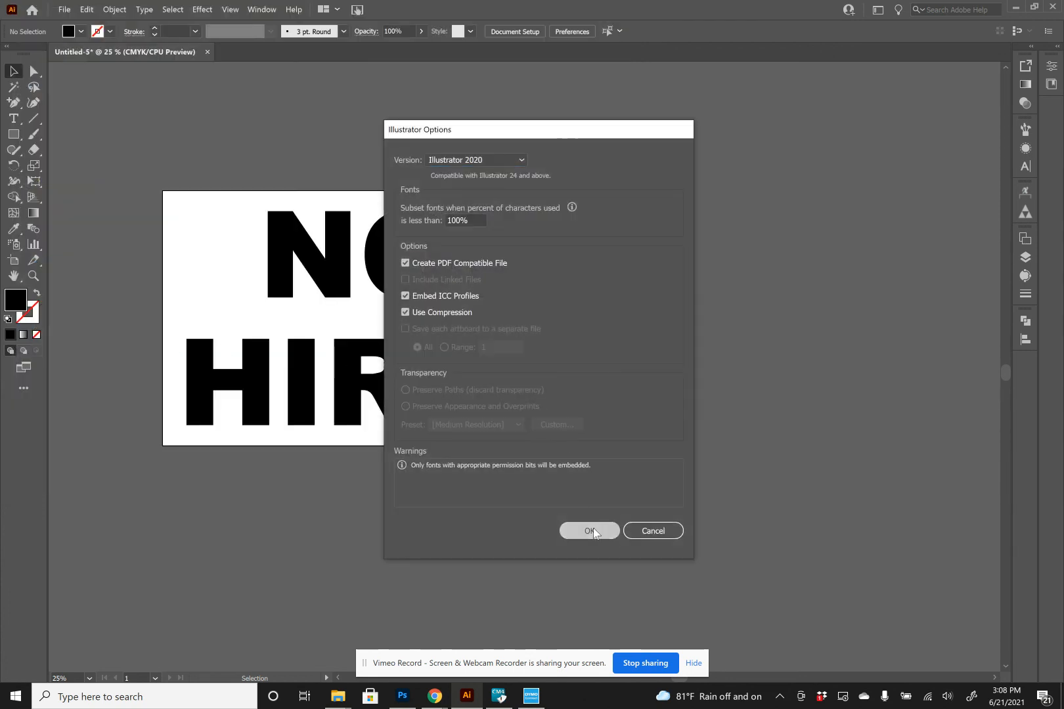
Accept the Illustrator Options to finish saving NOW HIRING Magnets.ai.
left_click(589, 530)
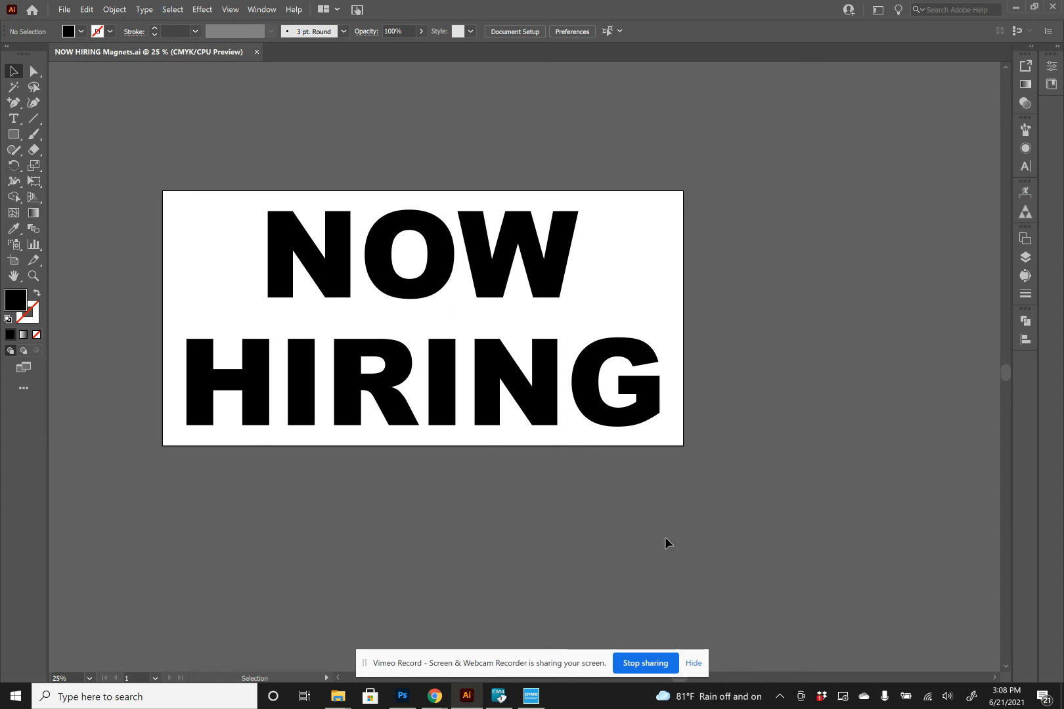
mouse_move(106, 371)
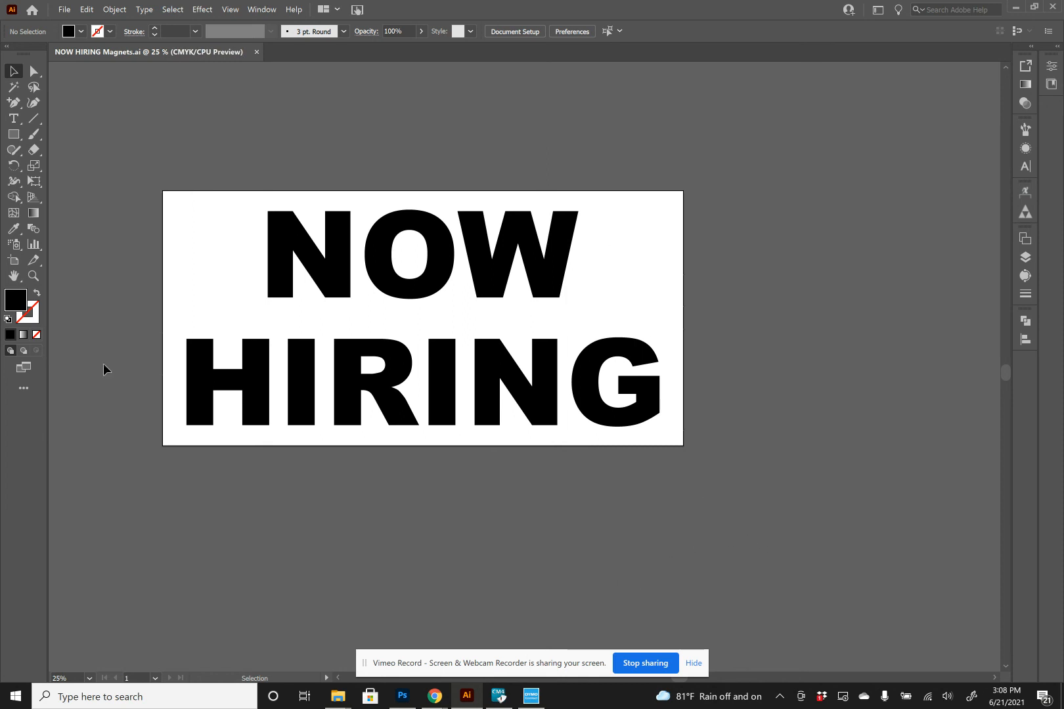
mouse_move(654, 293)
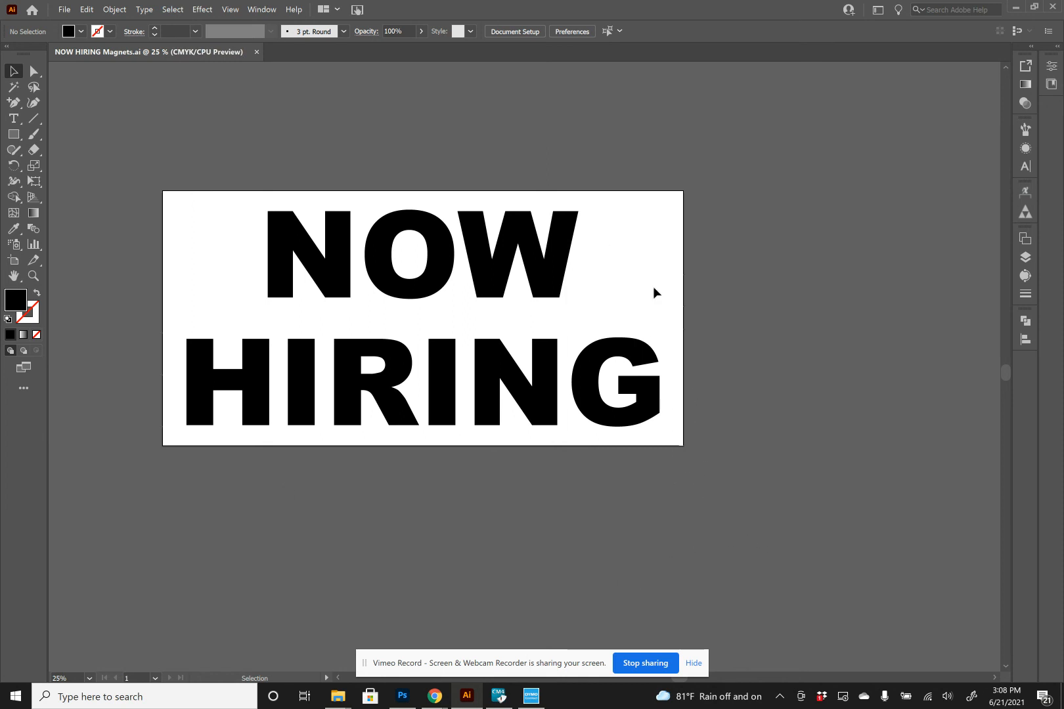
mouse_move(832, 538)
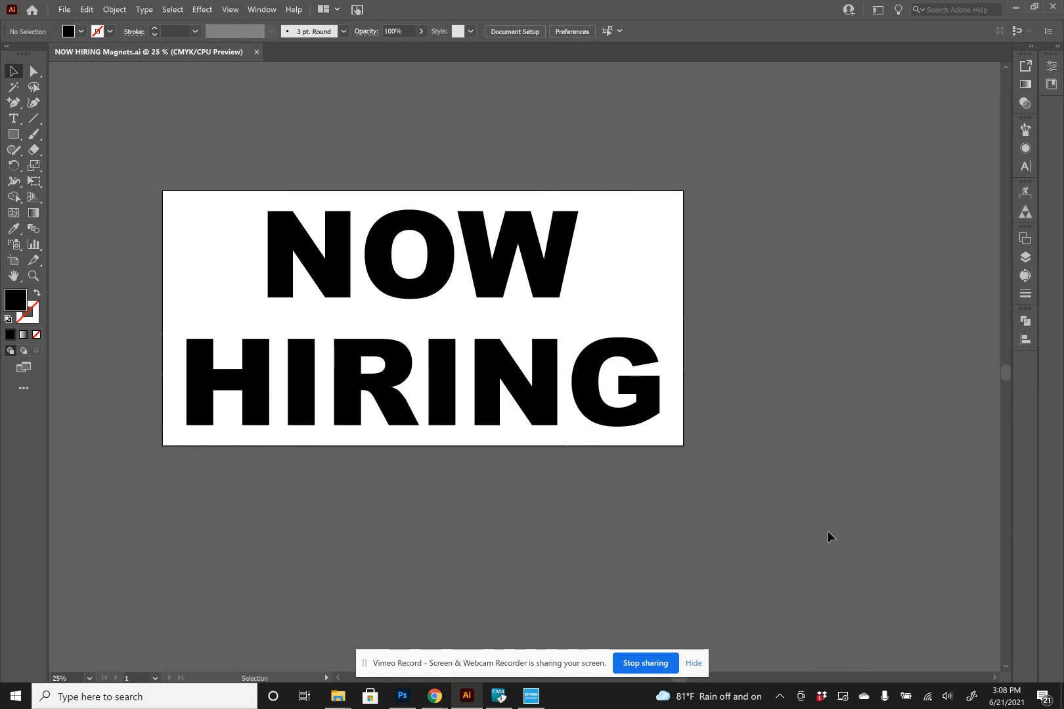
mouse_move(673, 627)
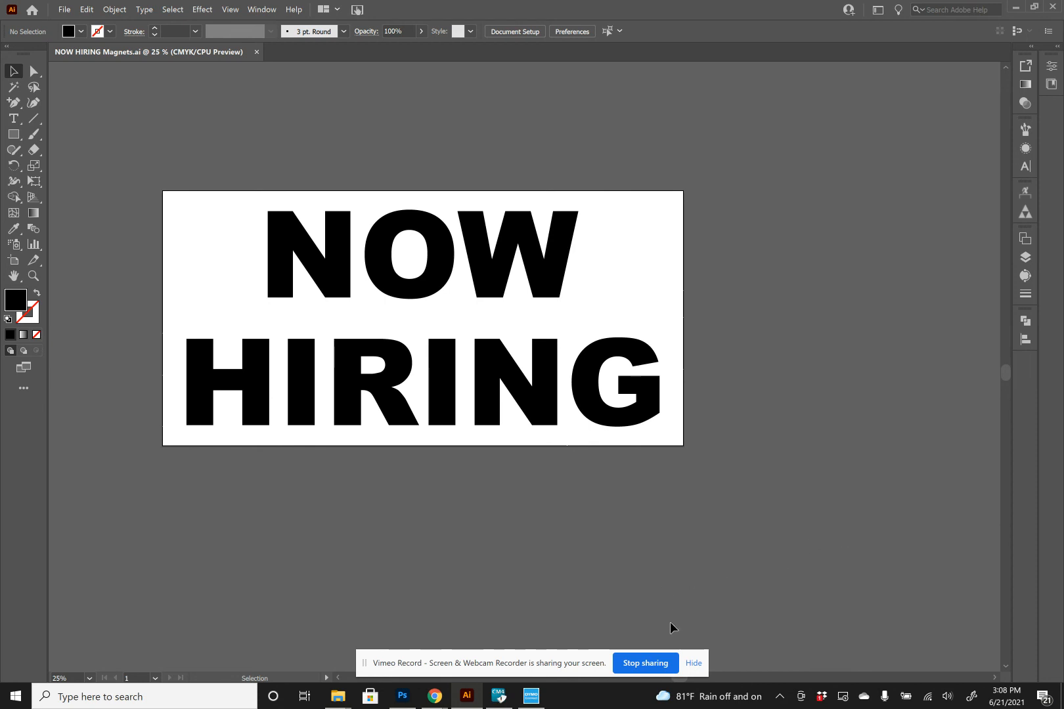